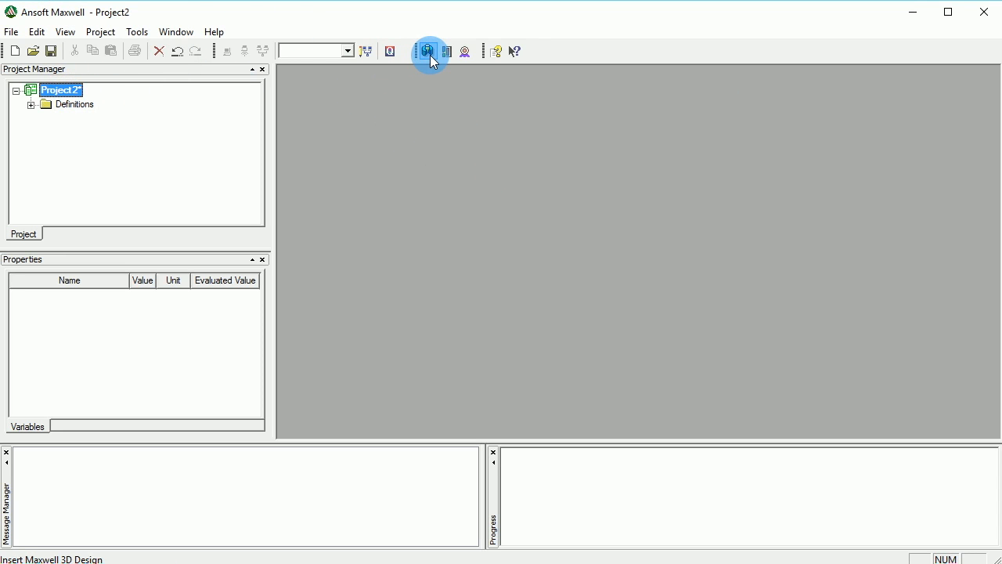
Step: Insert a new Maxwell 3D design and set its solution type to Electrostatic
left_click(429, 50)
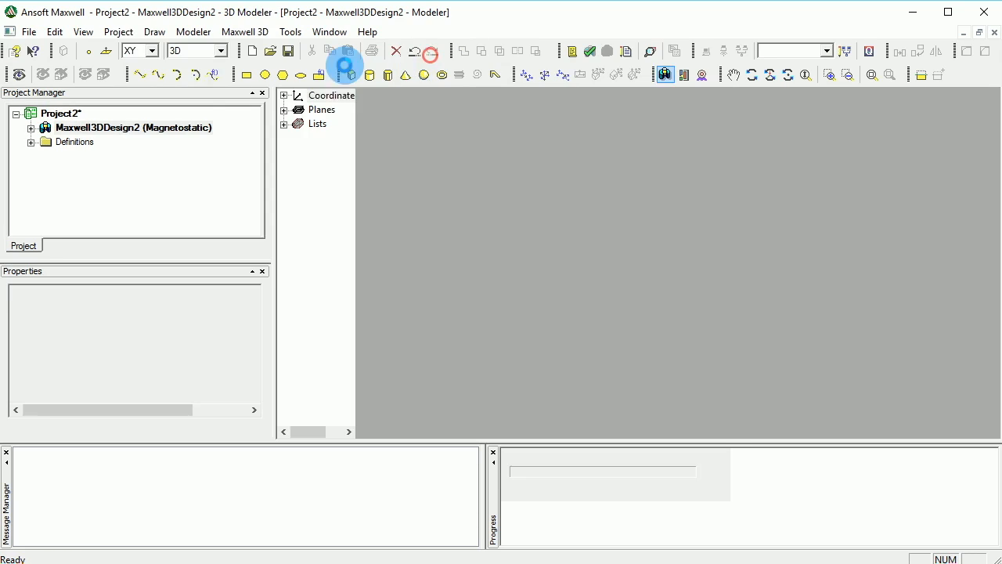
left_click(244, 32)
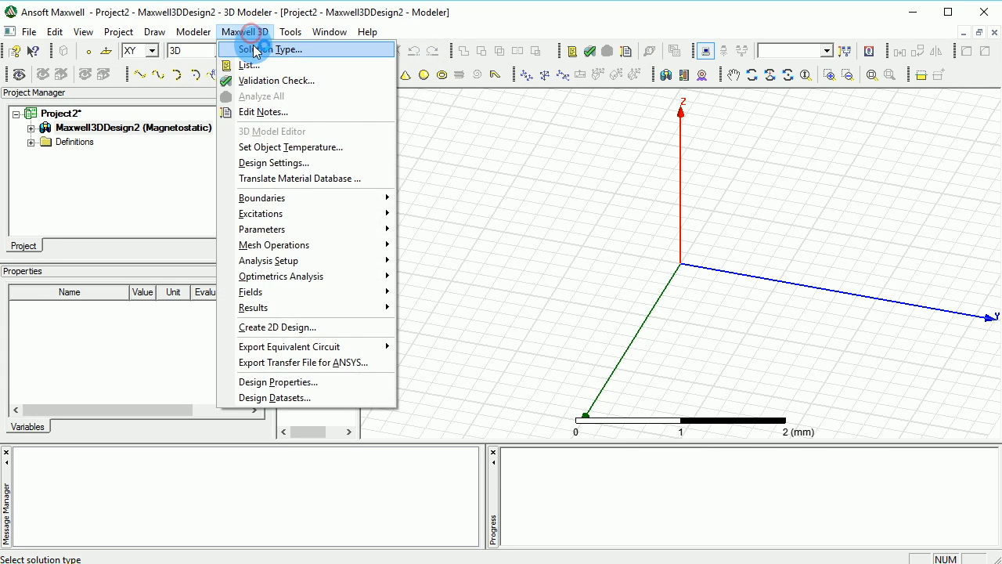
left_click(275, 48)
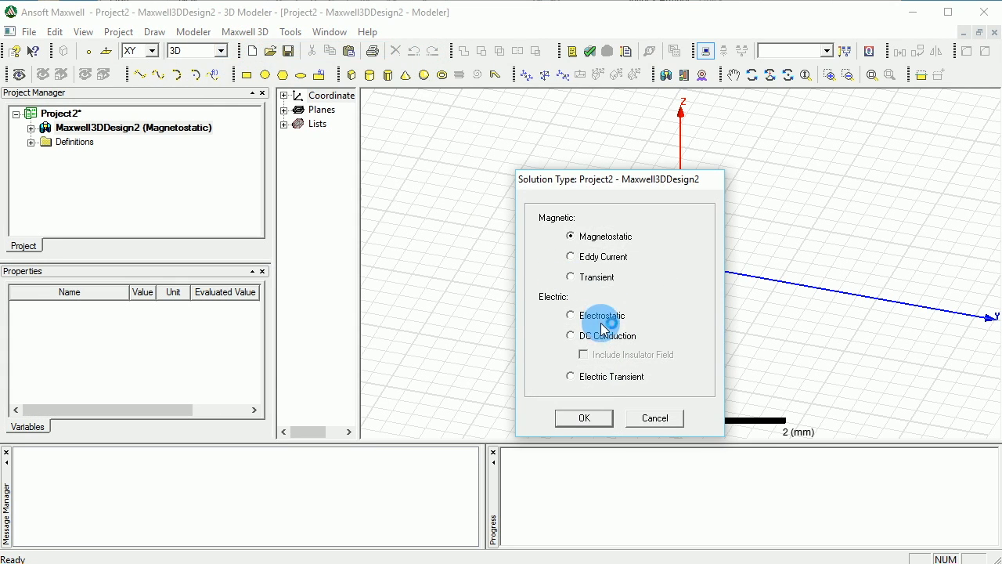
left_click(584, 417)
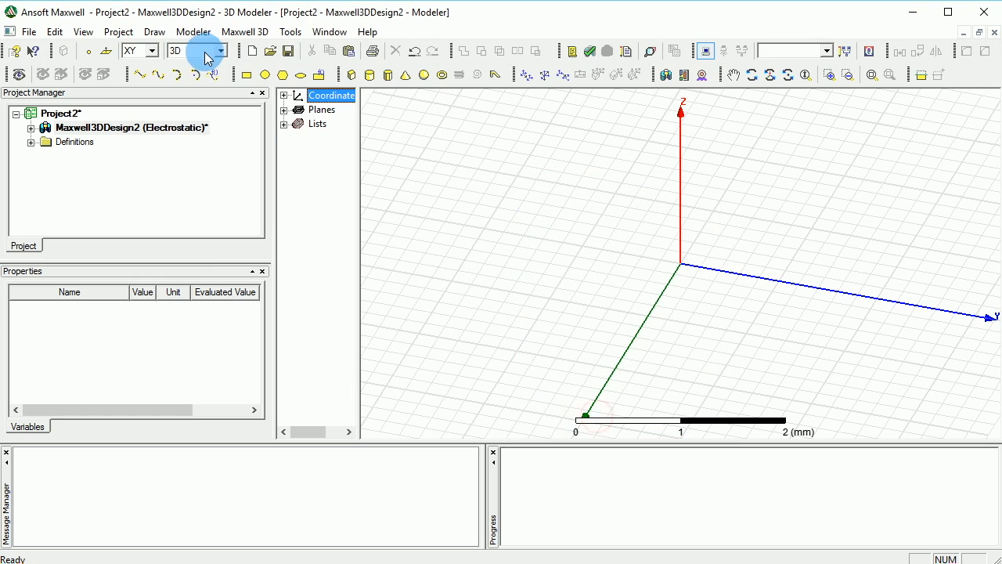
Step: Keep millimetres as the model units in the Modeler units setting
left_click(194, 31)
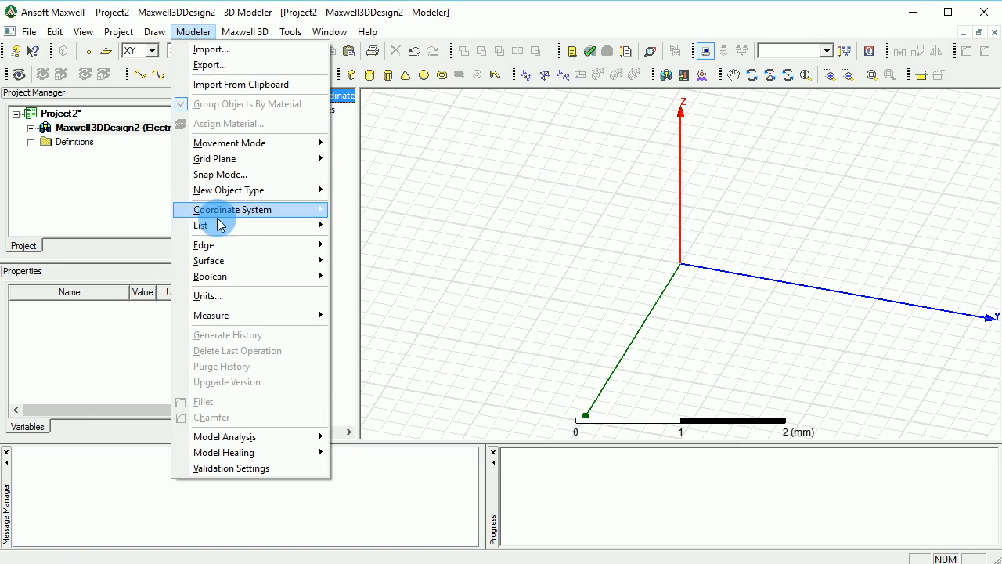
left_click(207, 294)
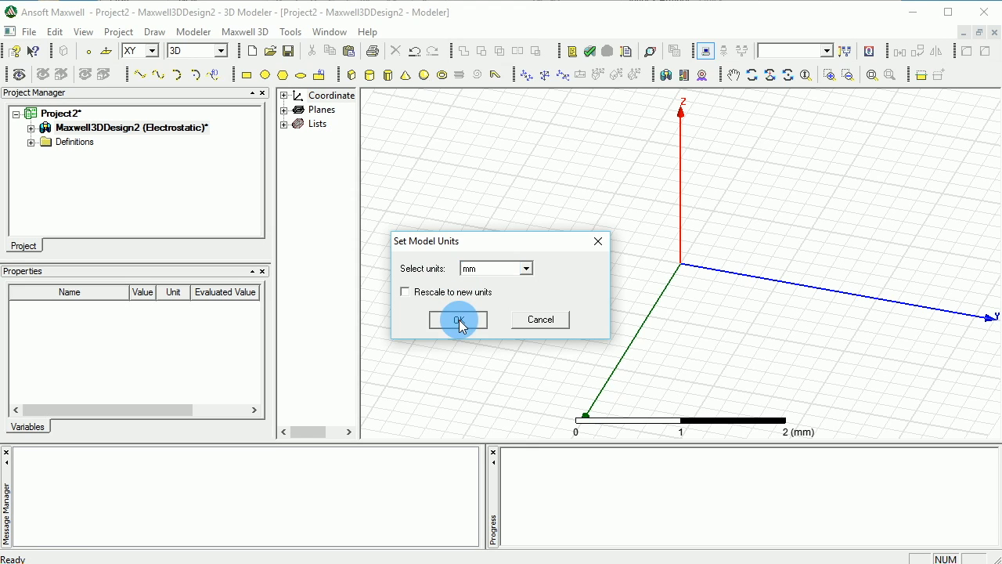
left_click(457, 320)
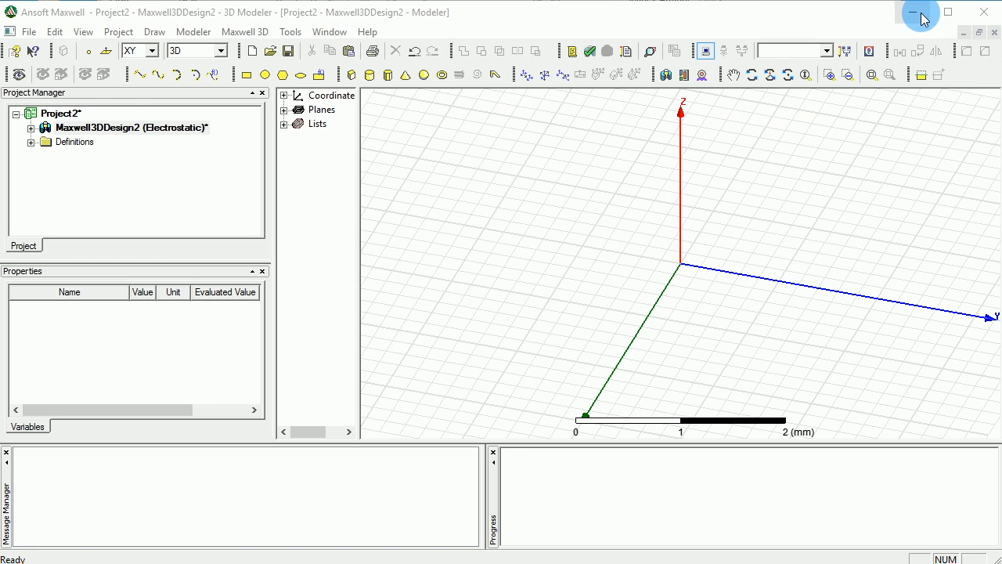
mouse_move(555, 50)
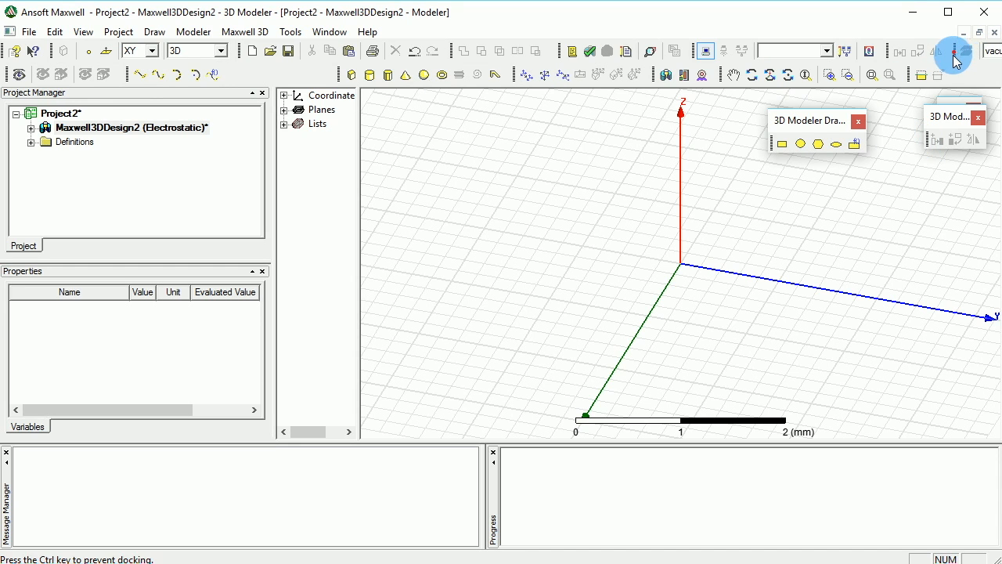
mouse_move(254, 75)
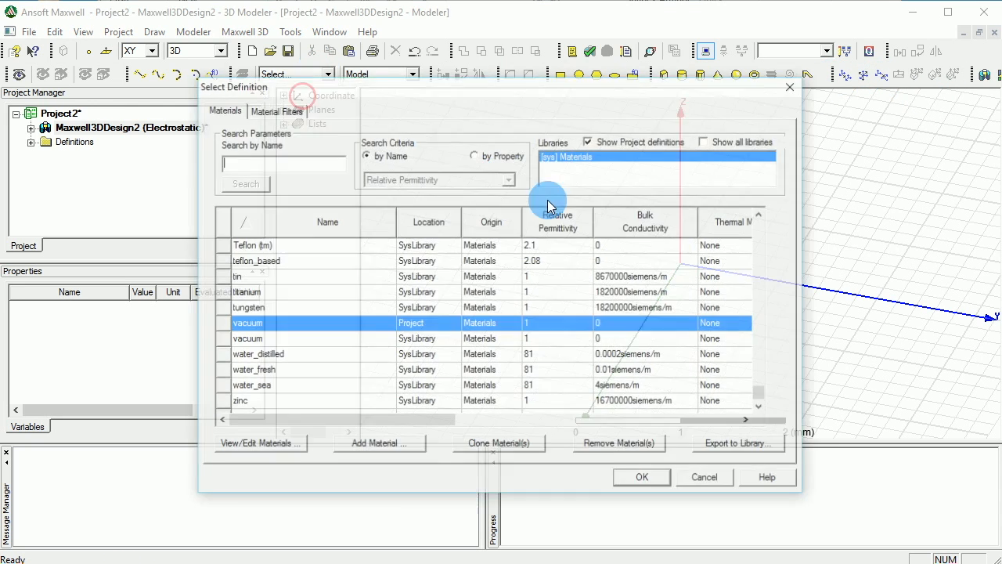
Step: Search 'al' in the material library and make aluminum the default drawing material
type("a")
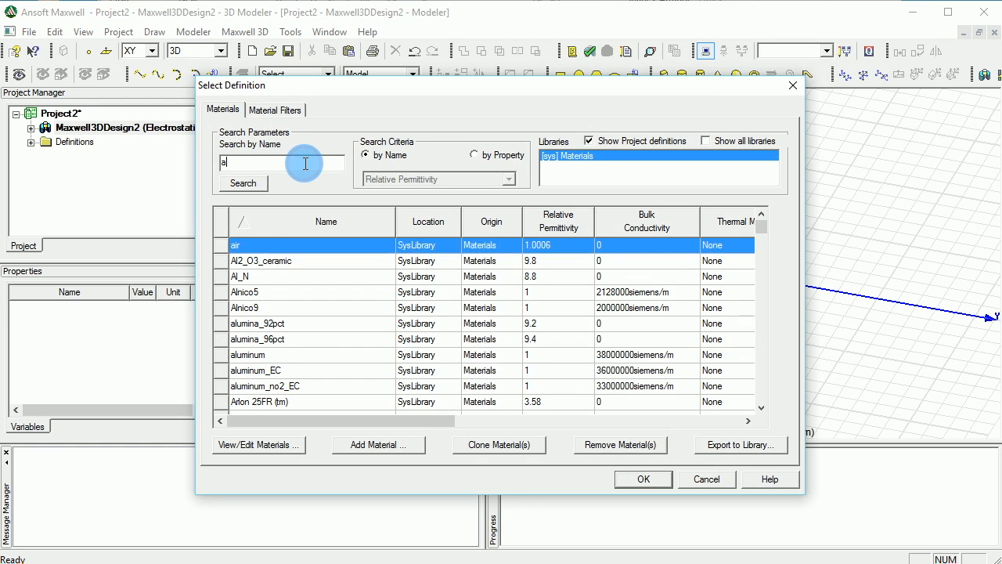
left_click(260, 260)
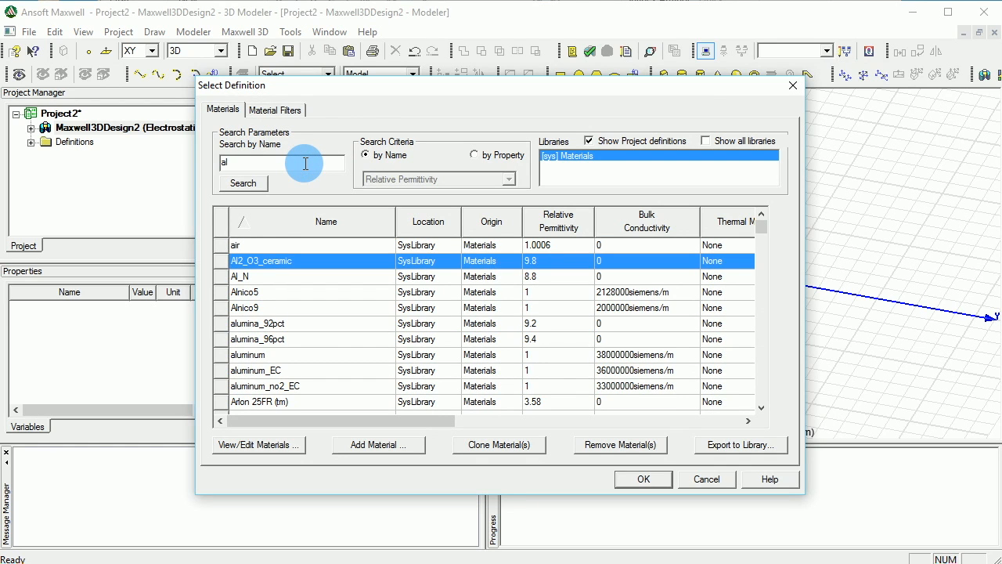
mouse_move(305, 357)
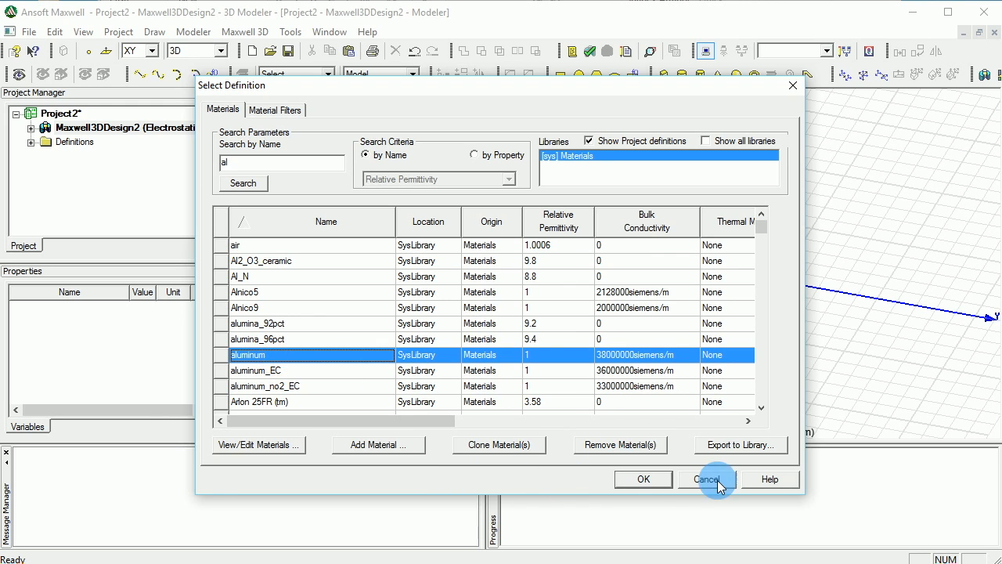
left_click(641, 479)
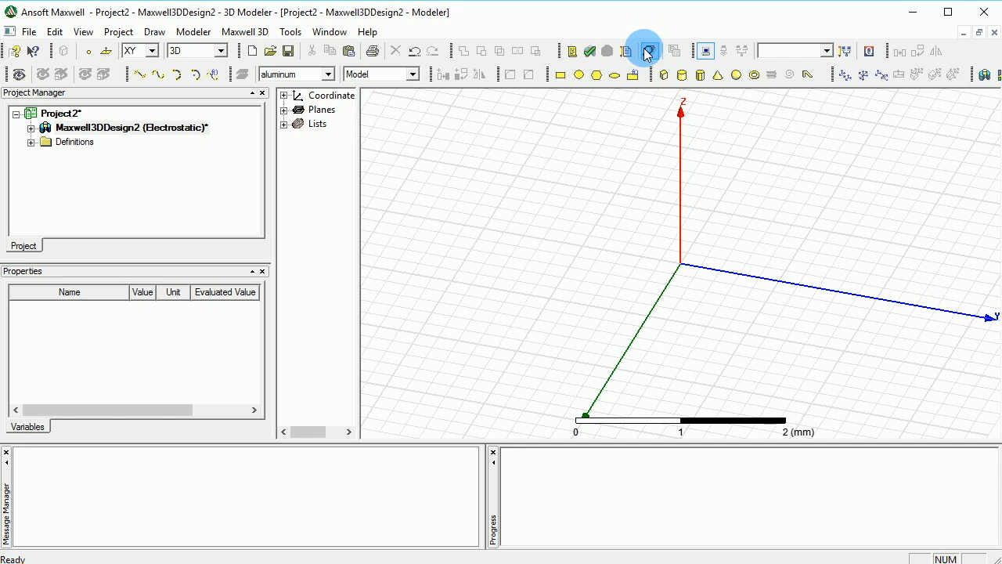
mouse_move(579, 75)
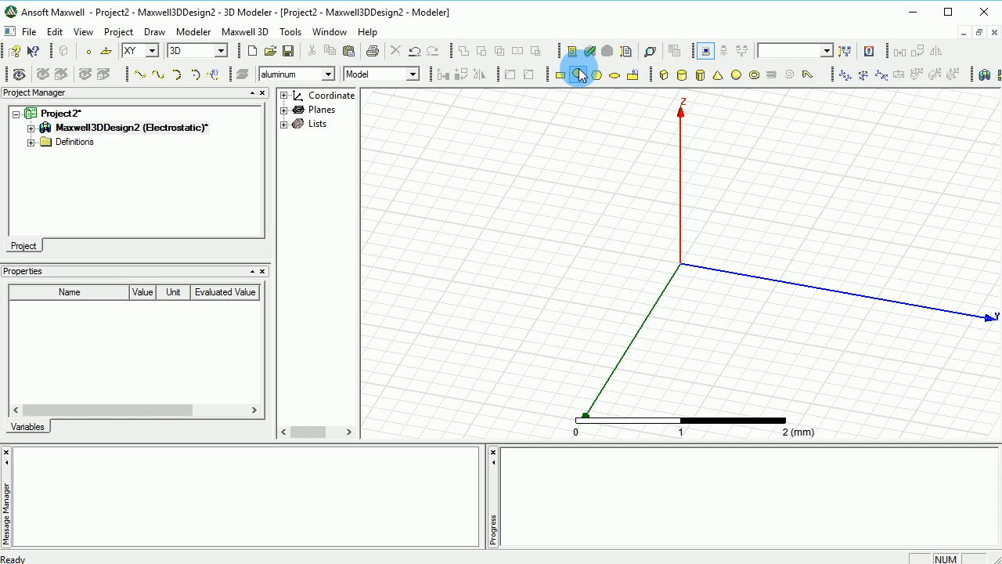
mouse_move(579, 75)
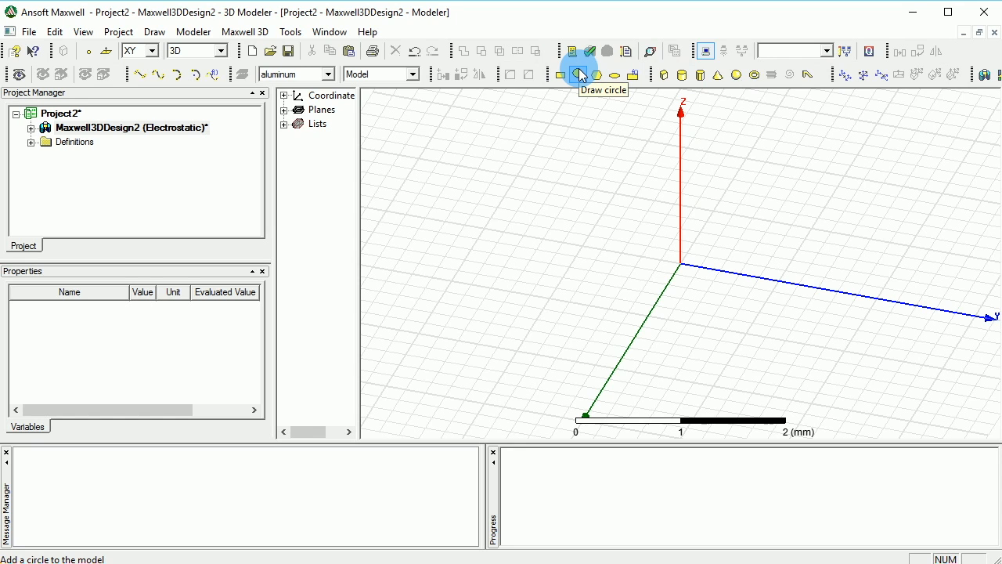
mouse_move(586, 97)
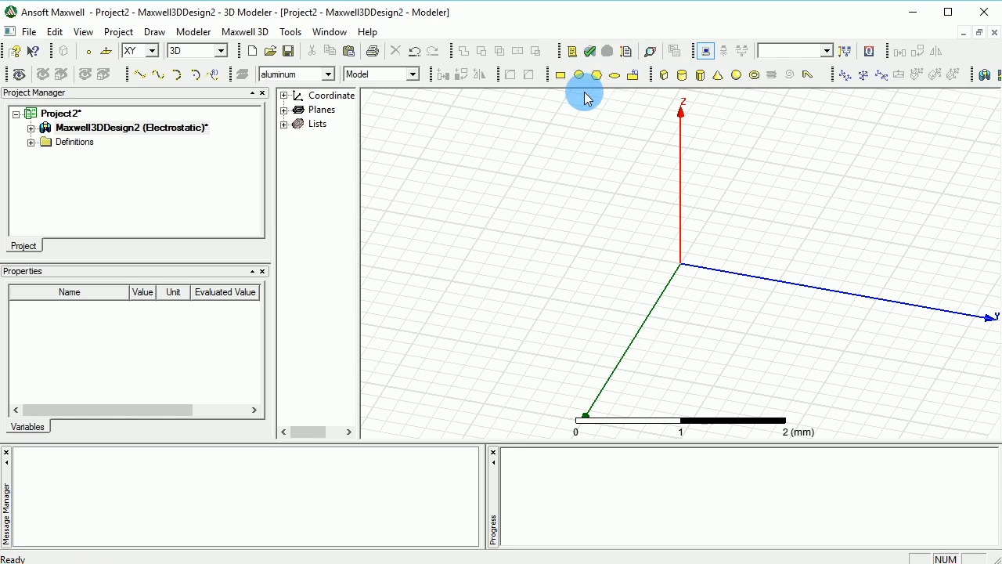
mouse_move(700, 75)
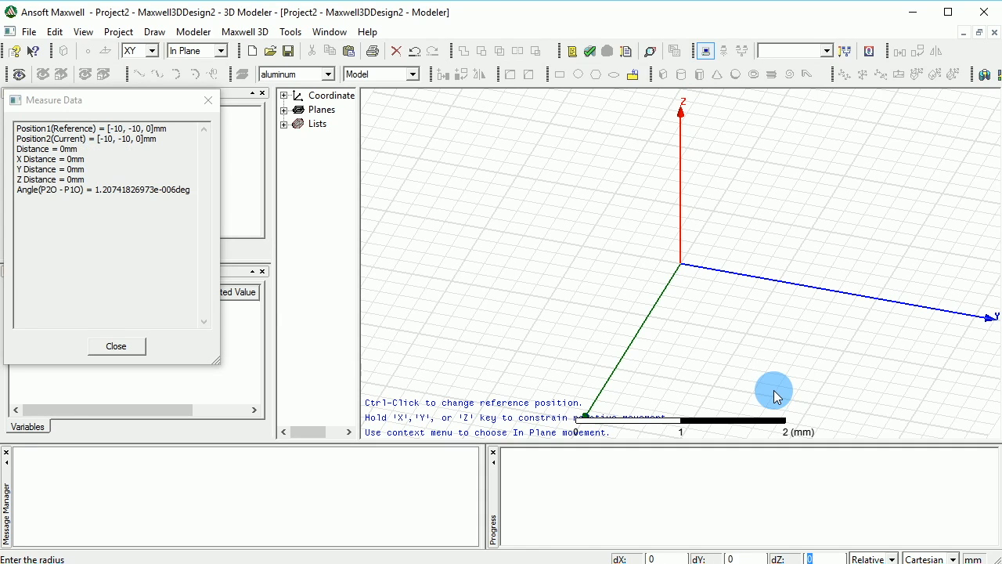
mouse_move(665, 548)
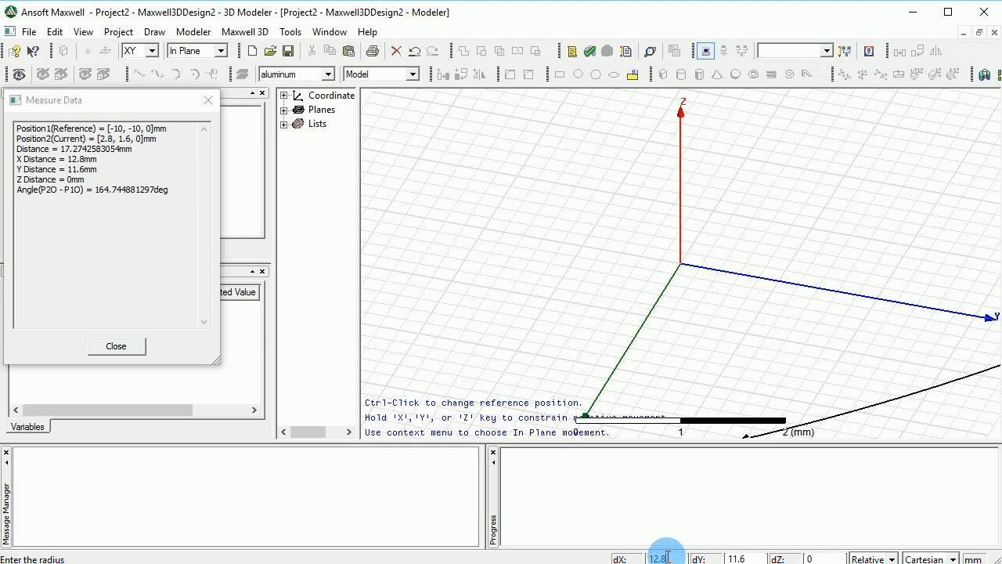
Step: Define the regular polyhedron with radius point dX 4, height 20 mm and 12 segments
triple_click(657, 557)
type("37.8")
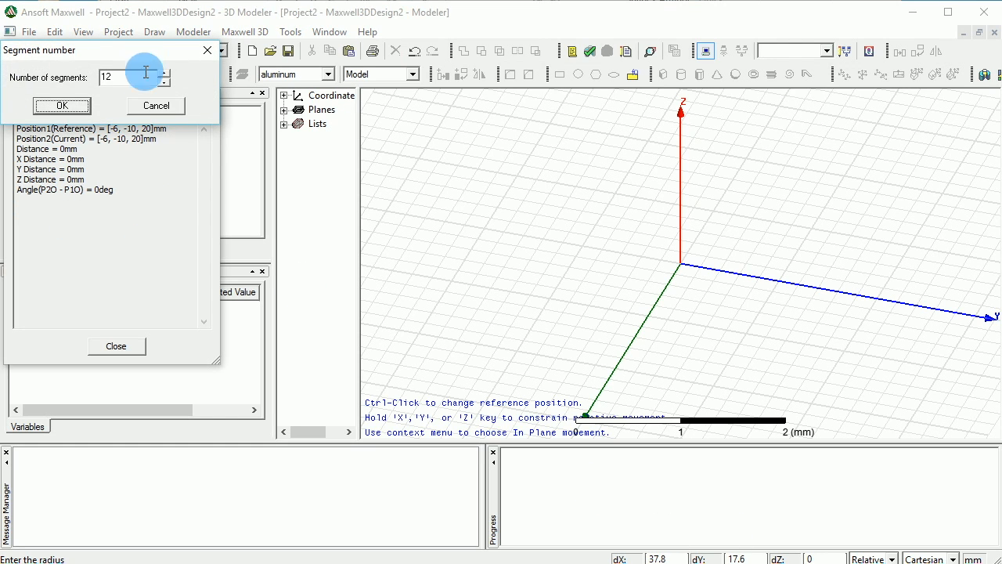
left_click(62, 106)
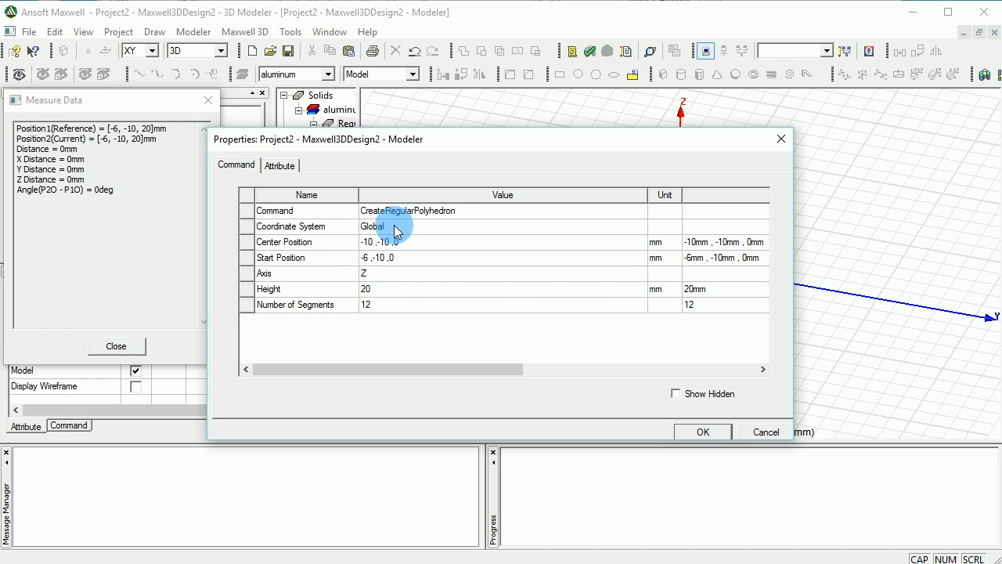
mouse_move(446, 176)
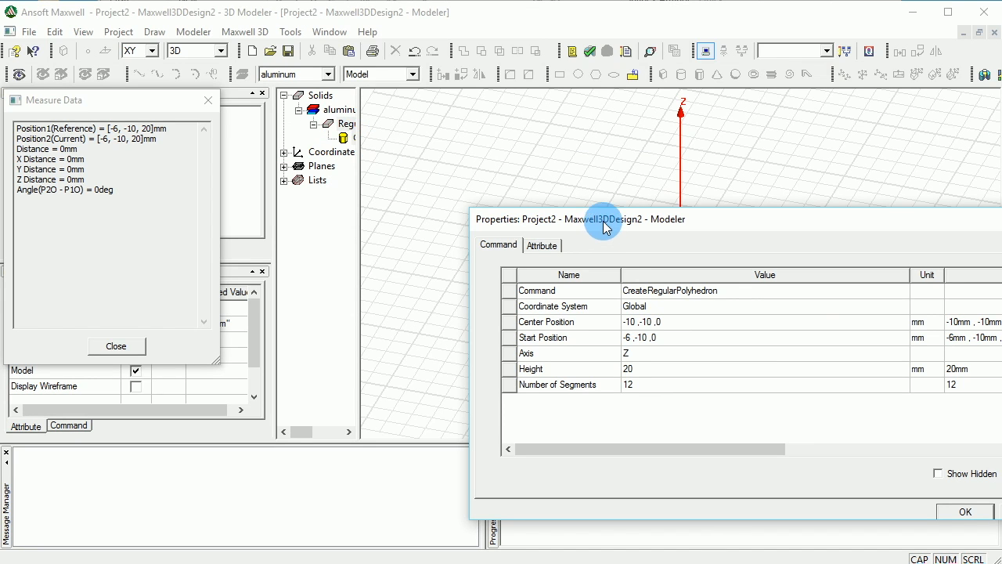
Step: Name the new aluminum solid Rod and give it a red colour with 0.85 transparency
left_click_drag(603, 219, 491, 143)
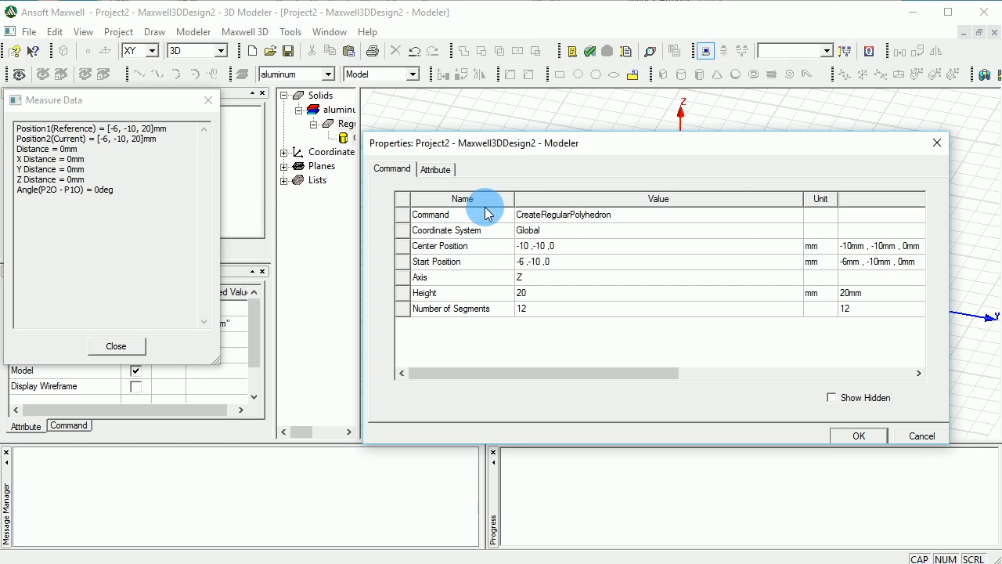
left_click(435, 169)
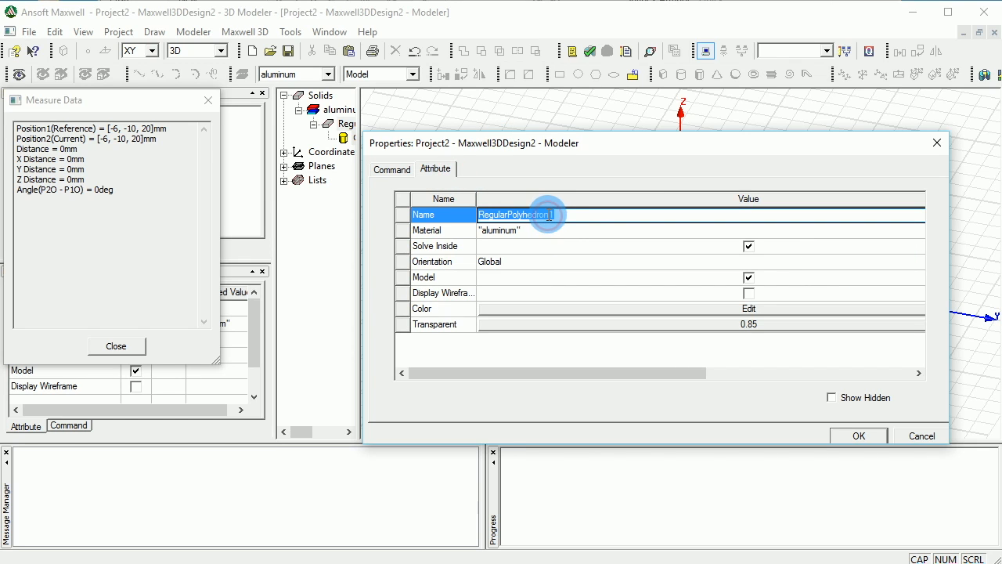
type("Rod")
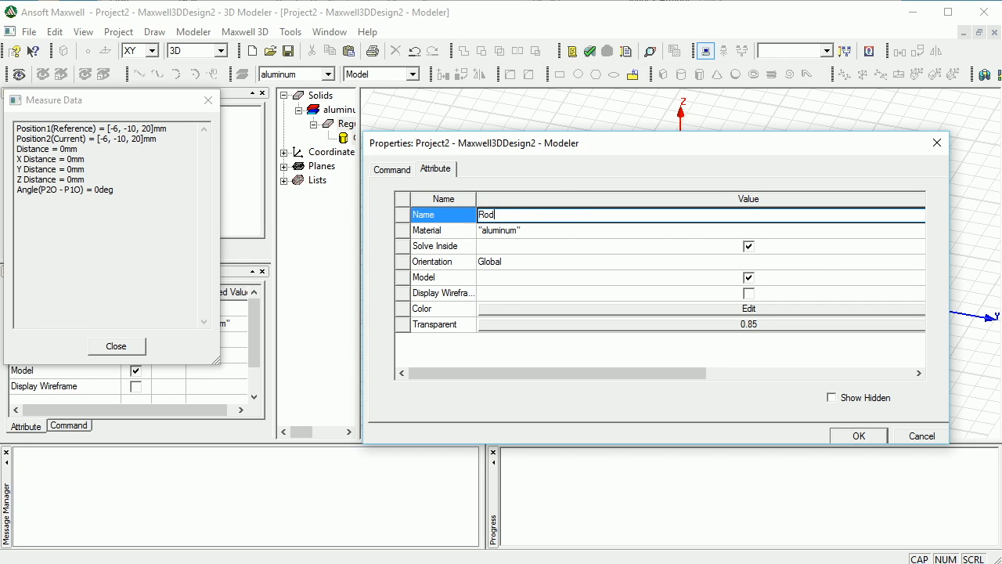
left_click(748, 307)
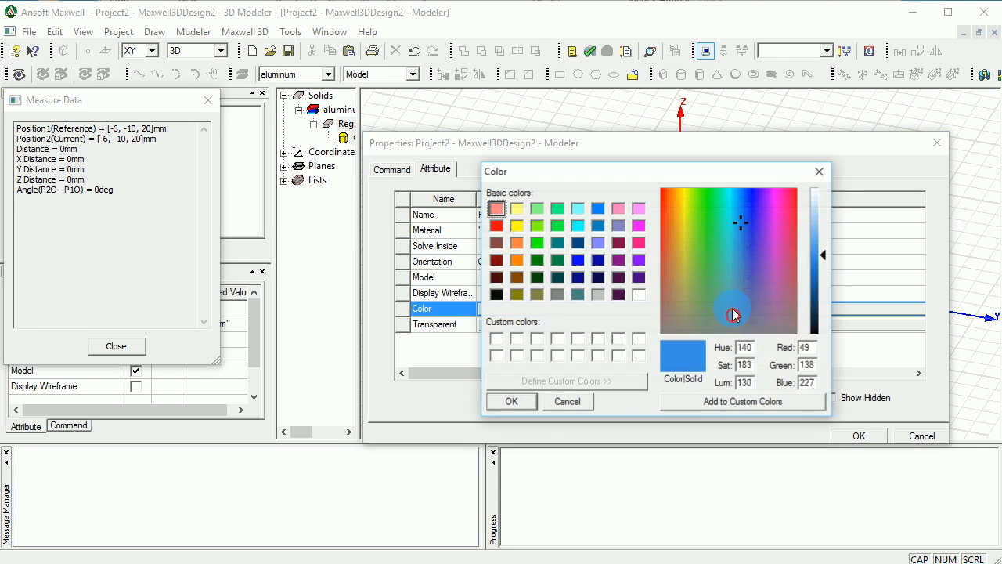
left_click(682, 189)
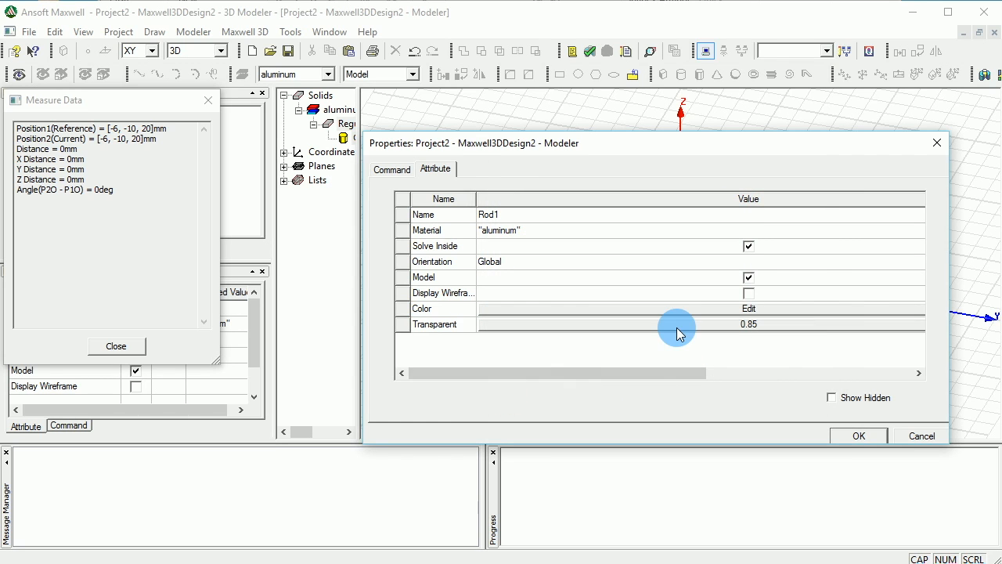
mouse_move(712, 341)
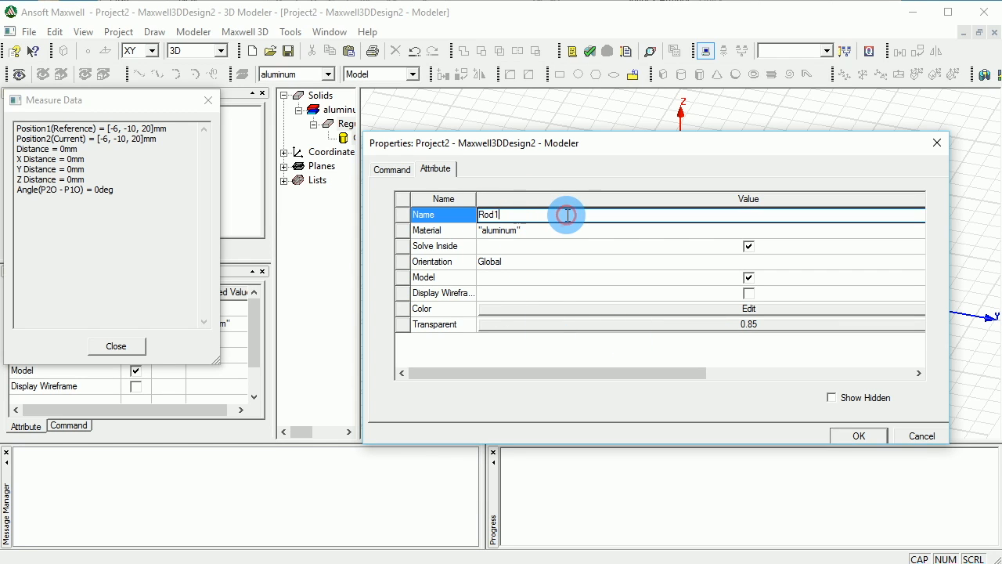
Step: Trim the name back to Rod1 and accept the rod's properties
key("Backspace")
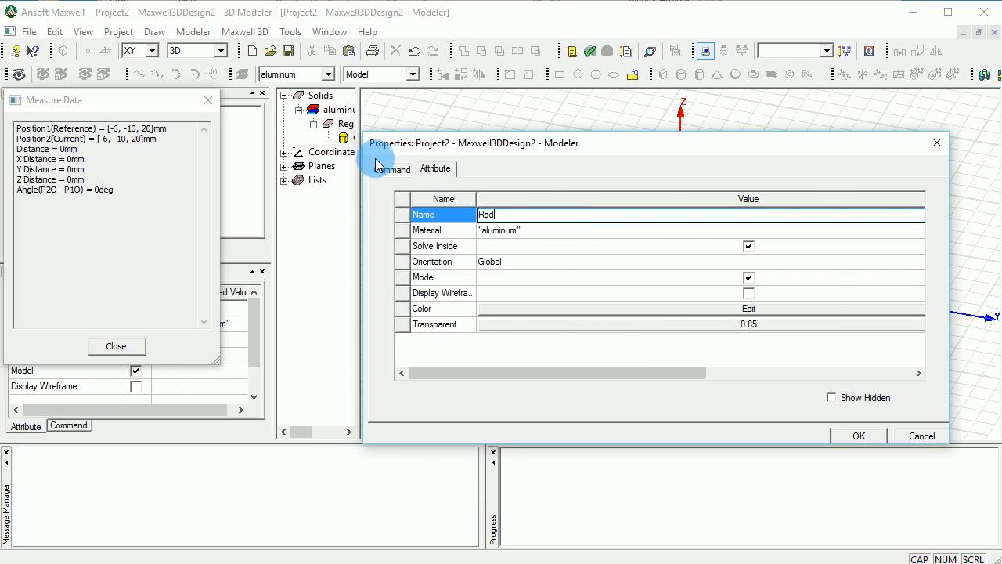
left_click(391, 169)
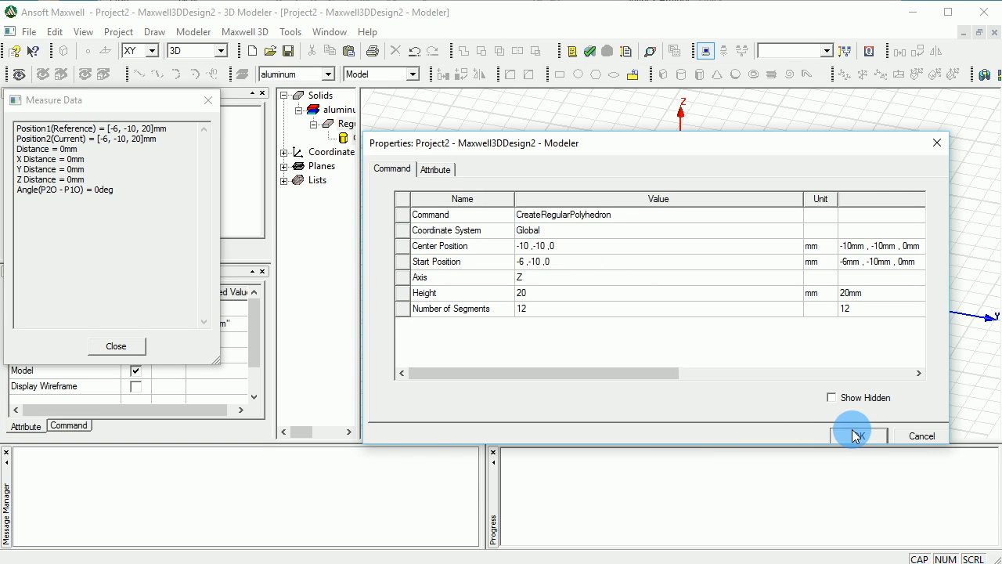
left_click(435, 169)
type("Rod1")
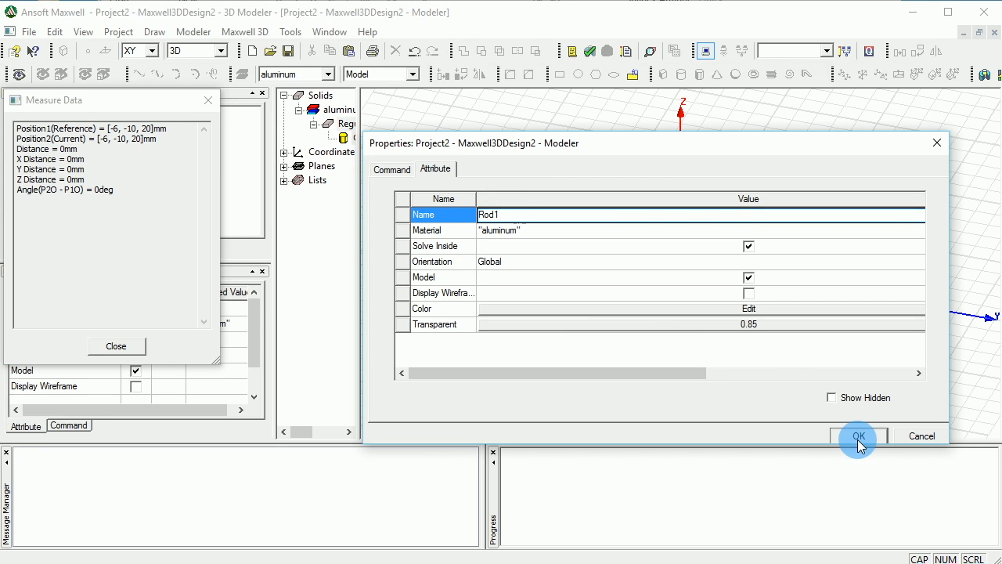
left_click(858, 435)
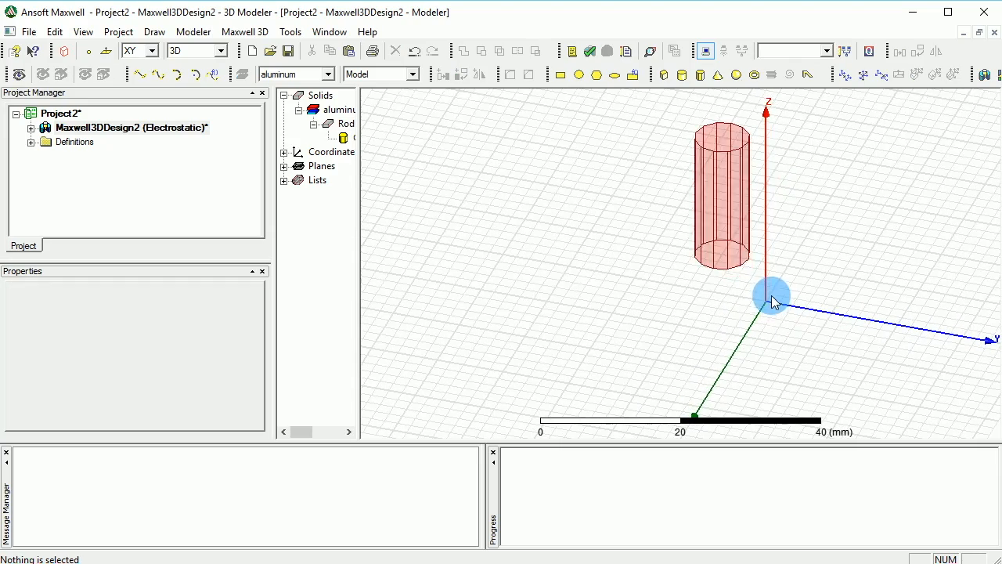
mouse_move(986, 219)
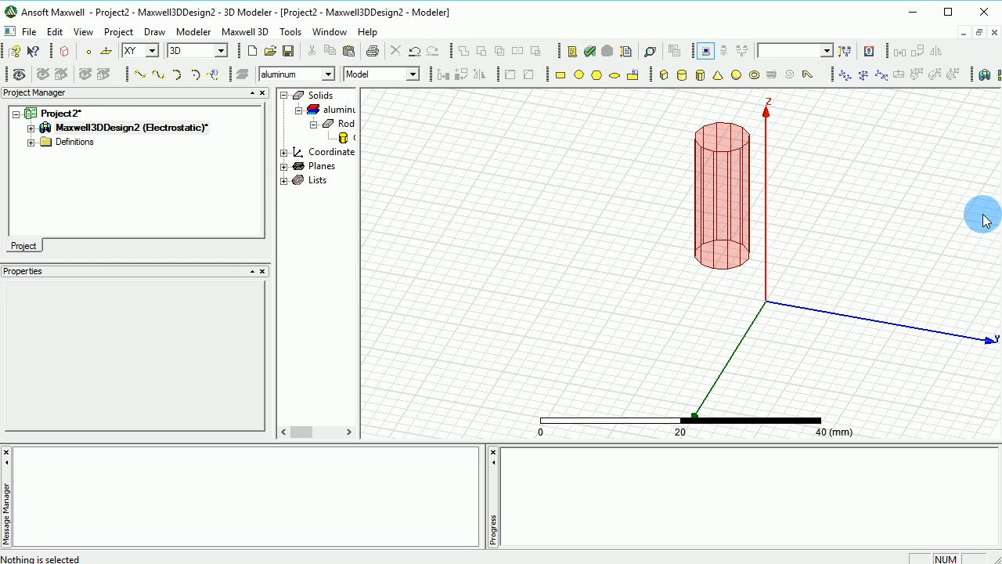
mouse_move(619, 360)
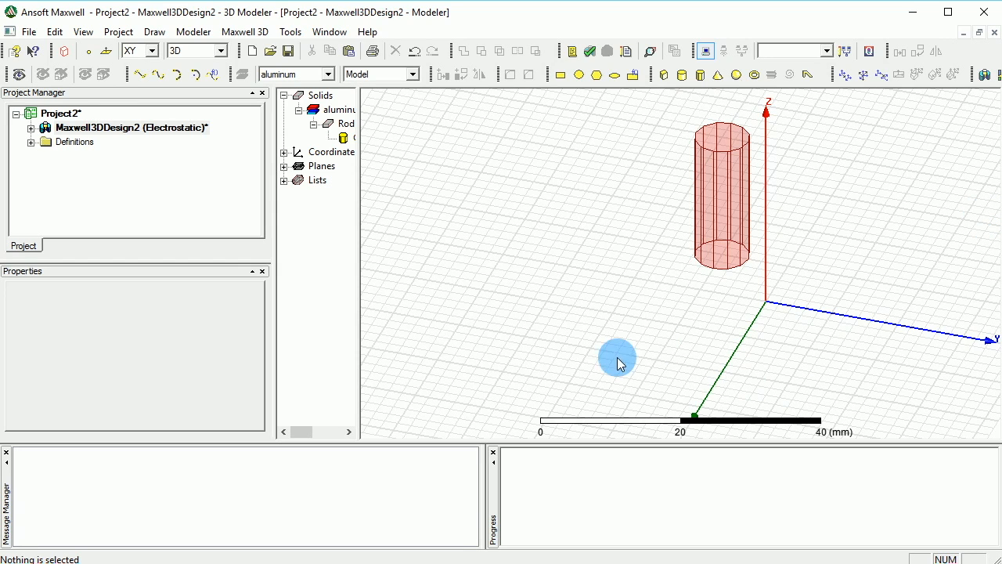
Step: Duplicate Rod1 around the Z axis at 90 degrees for a total of four rods
left_click(720, 196)
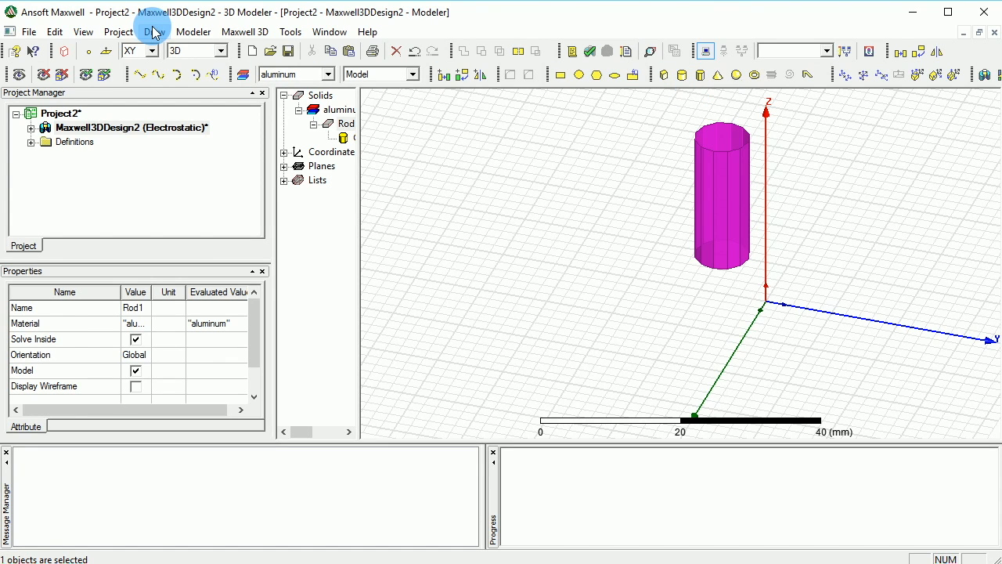
left_click(83, 31)
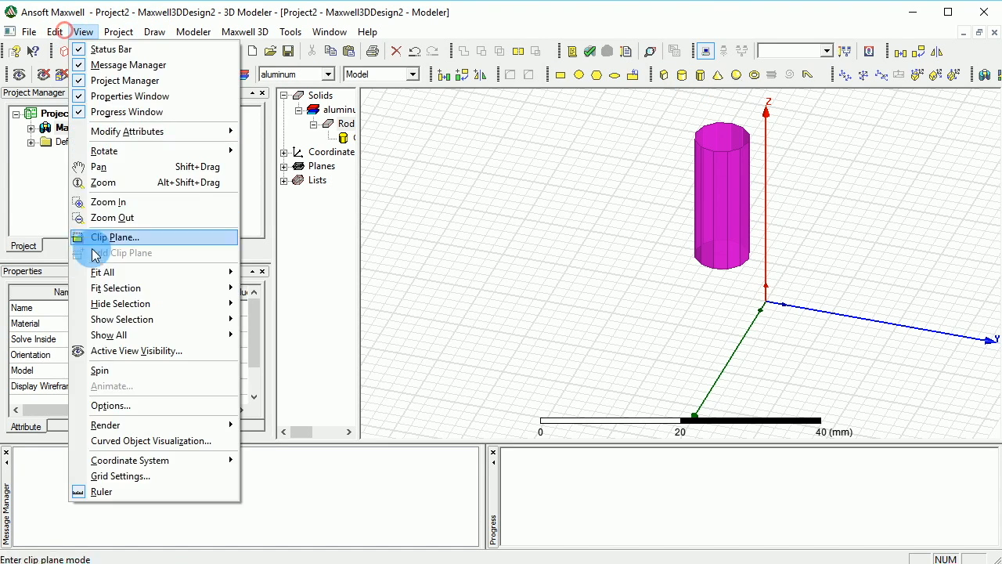
left_click(54, 31)
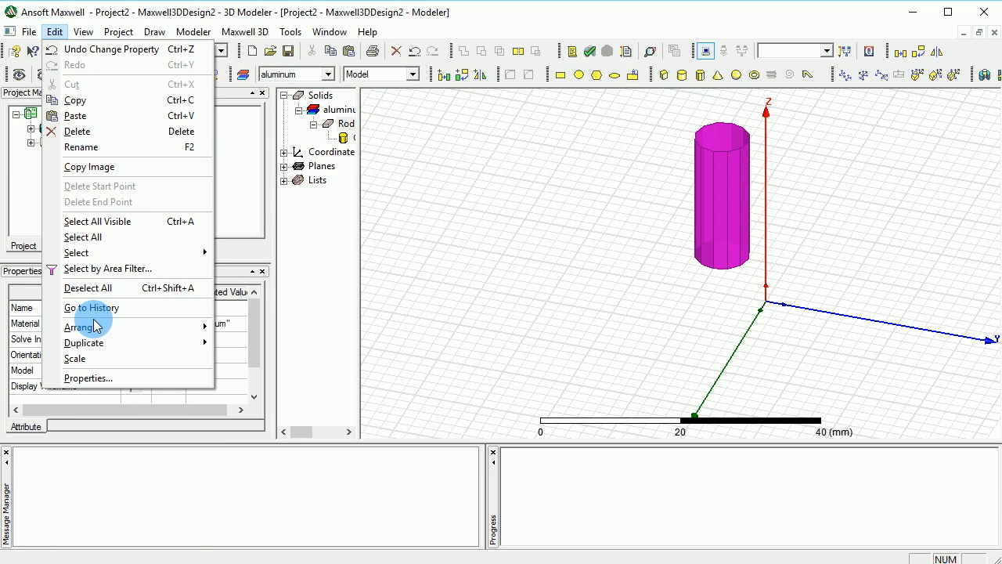
mouse_move(102, 374)
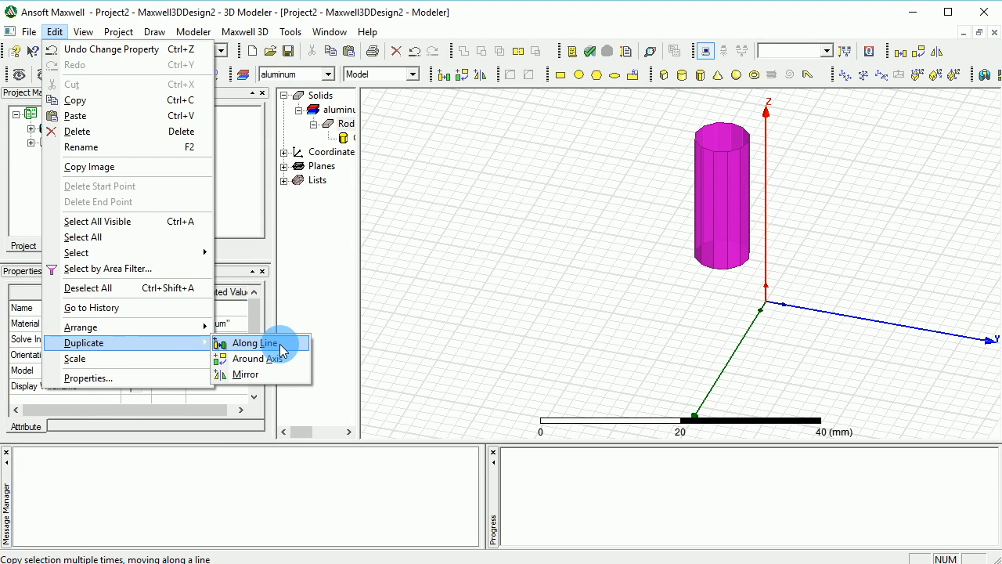
mouse_move(258, 358)
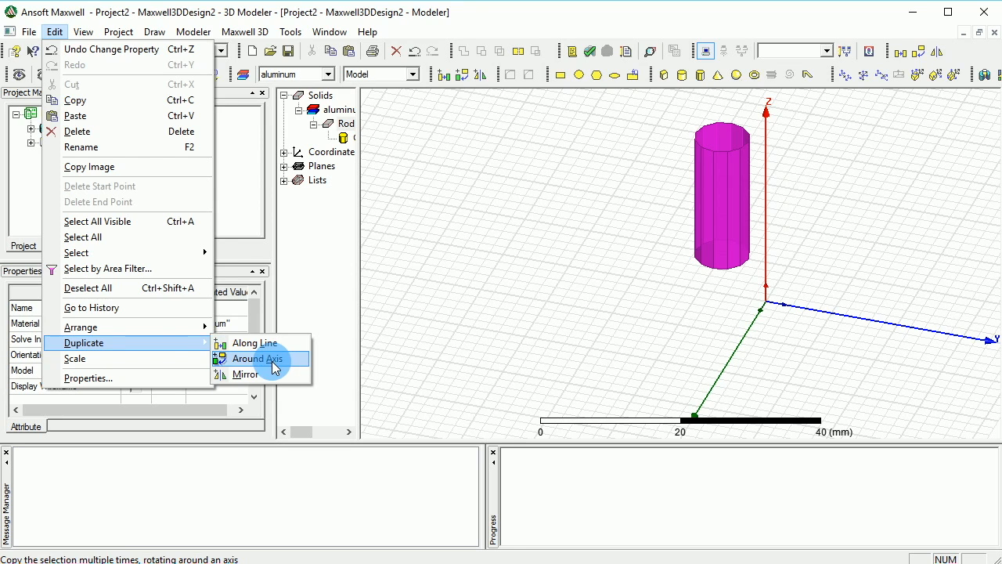
left_click(257, 357)
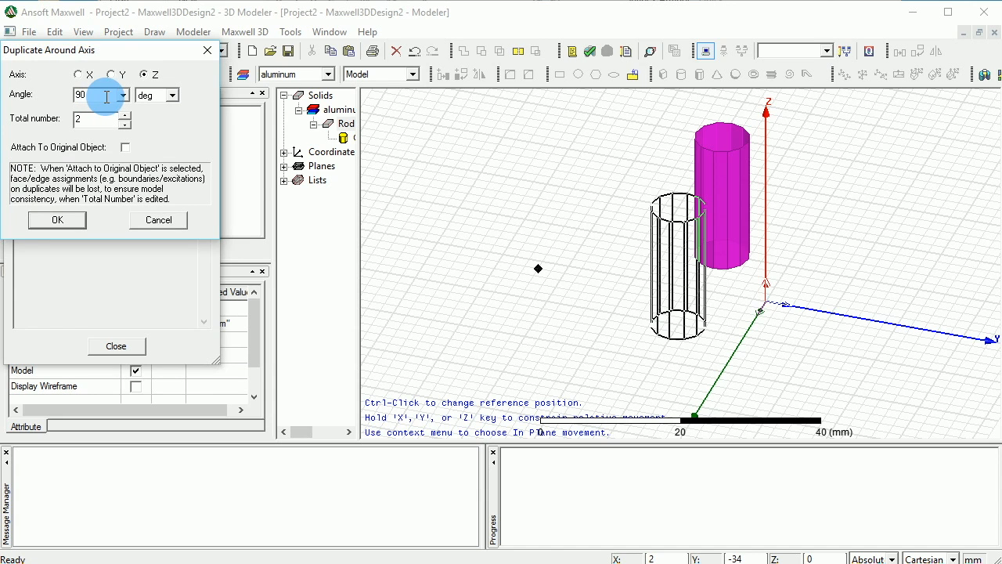
left_click(124, 114)
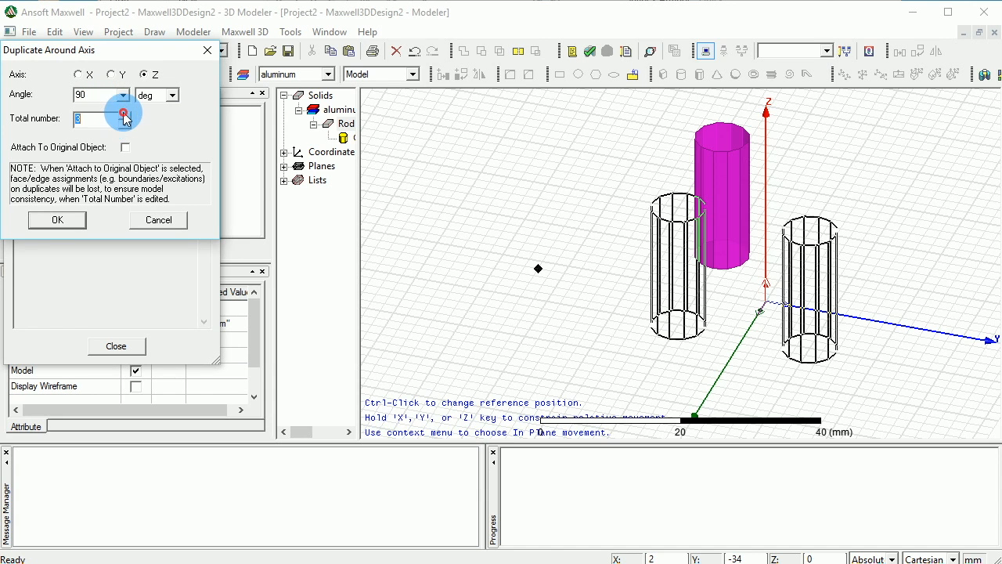
left_click(124, 116)
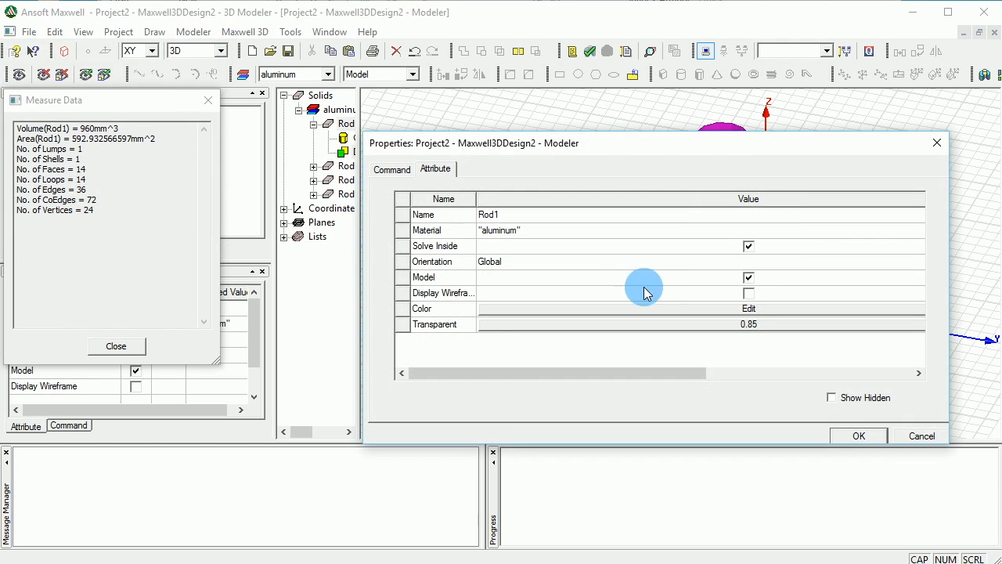
mouse_move(510, 217)
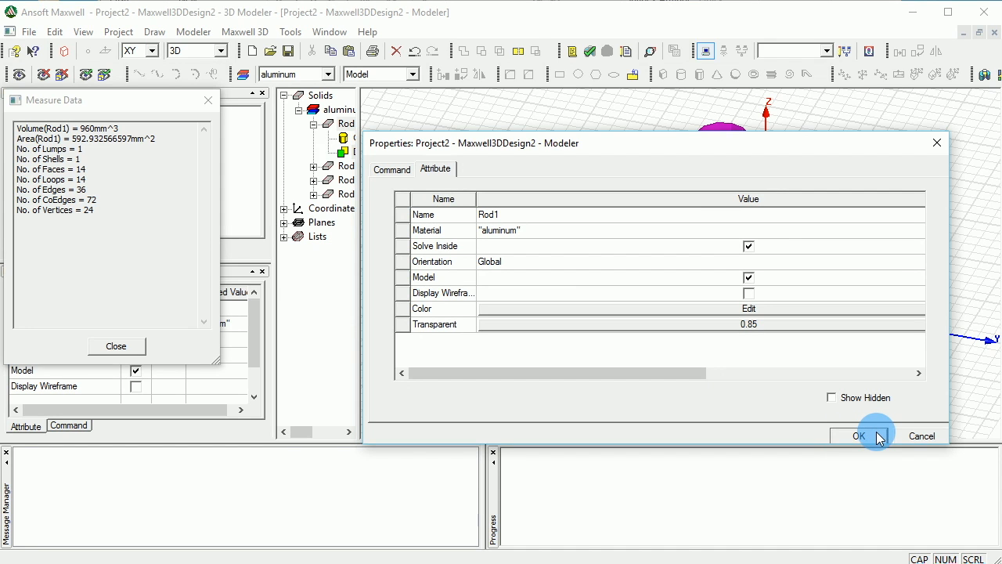
left_click(857, 435)
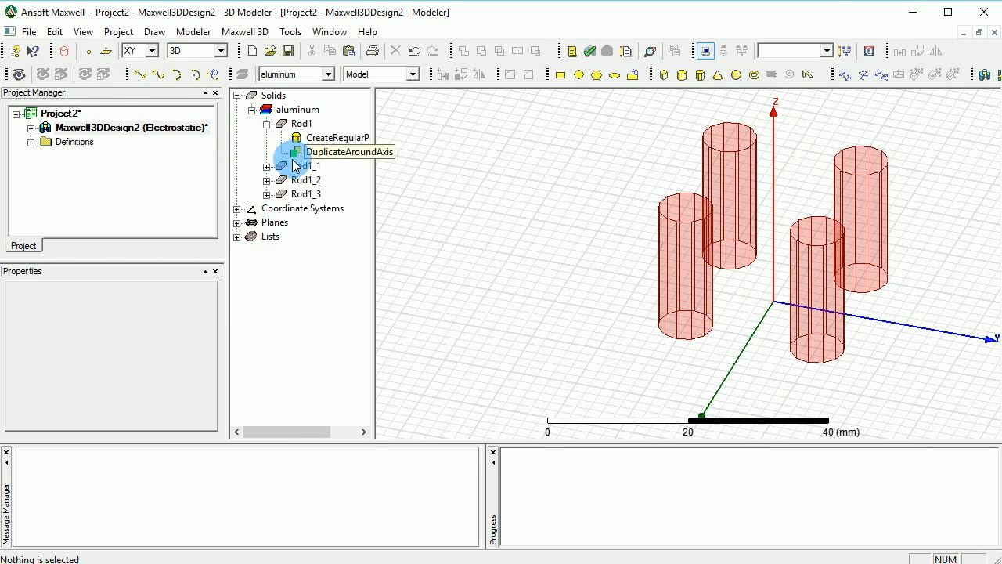
Step: Rename the duplicated rods Rod1_1 to Rod1_3 as Rod2, Rod3 and Rod4 in the model tree
left_click(306, 166)
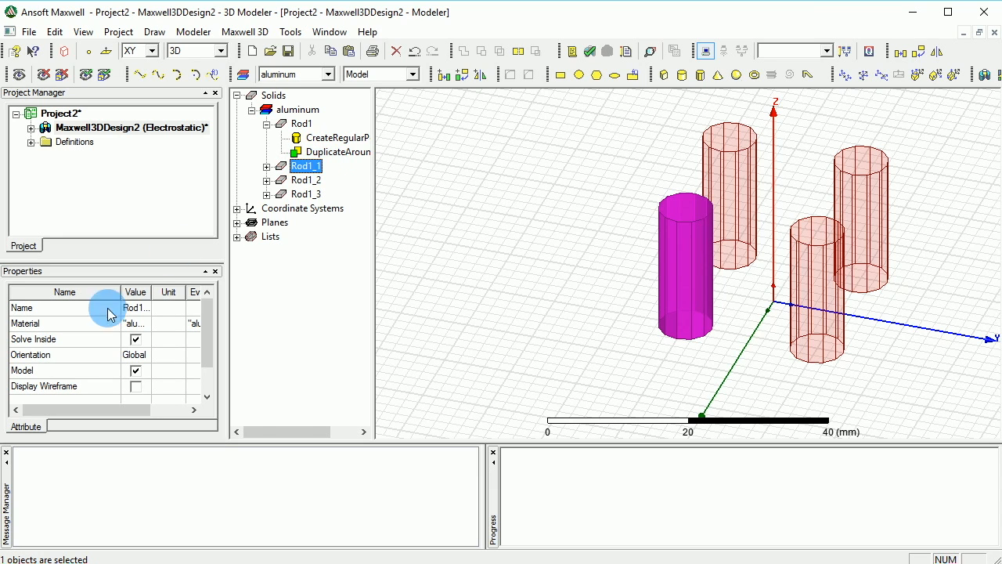
double_click(134, 306)
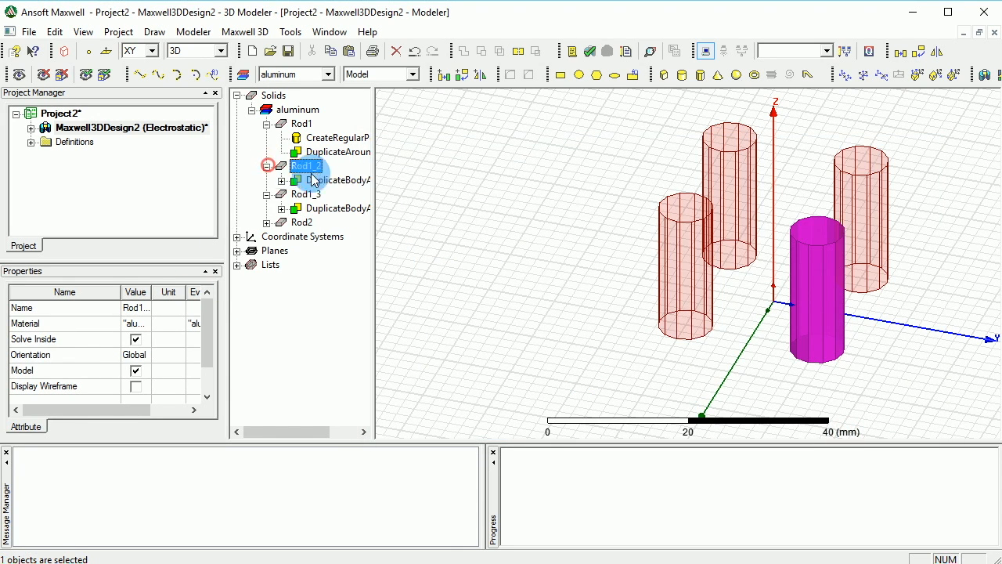
double_click(135, 307)
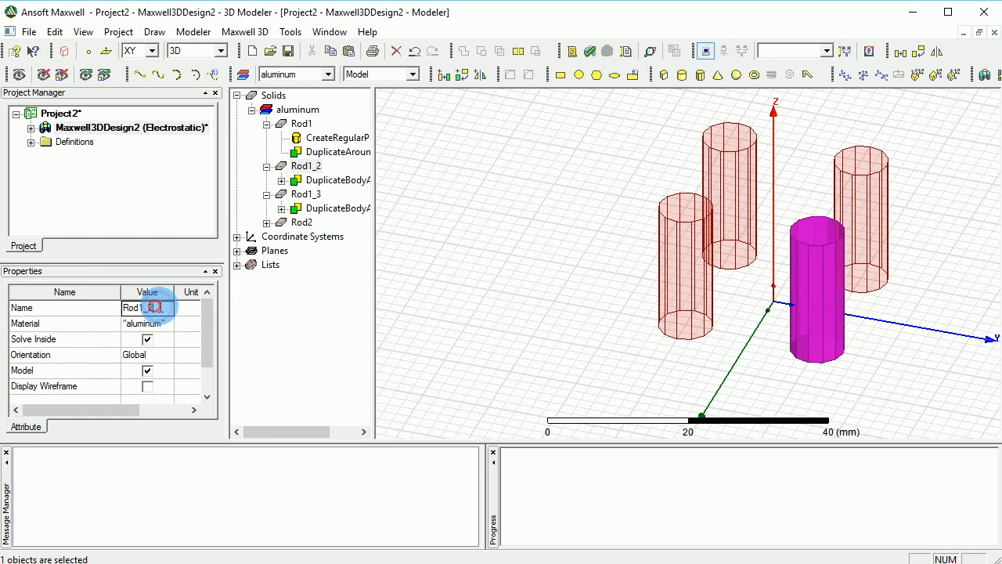
key("BackSpace")
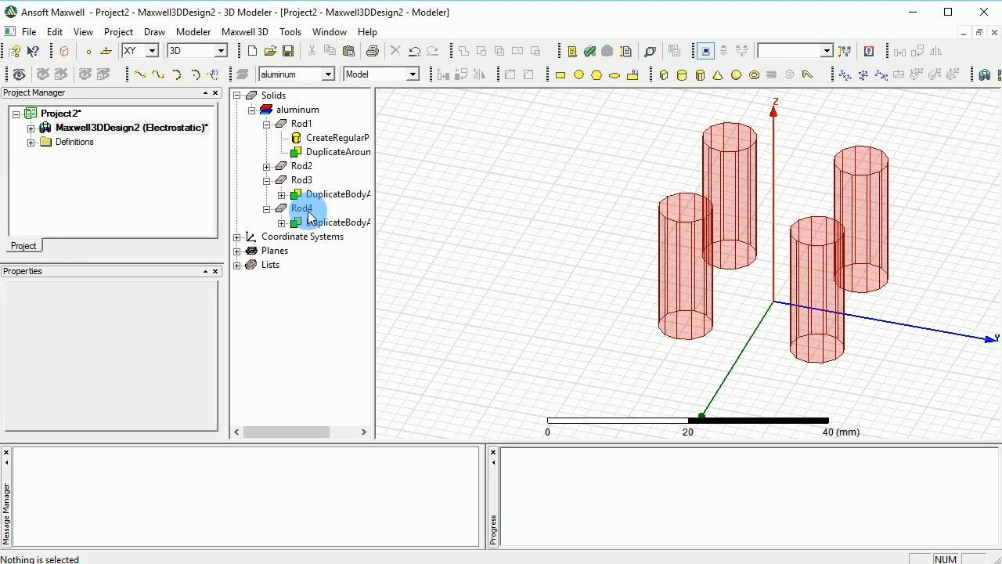
Step: Recolour Rod4 and Rod2 blue so the rods alternate red and blue, then deselect
left_click(300, 206)
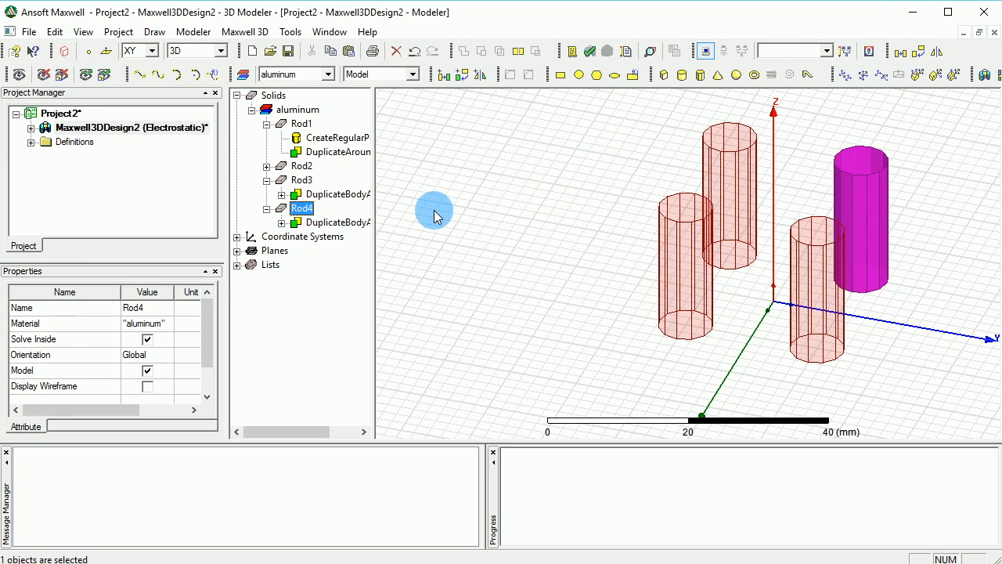
mouse_move(629, 210)
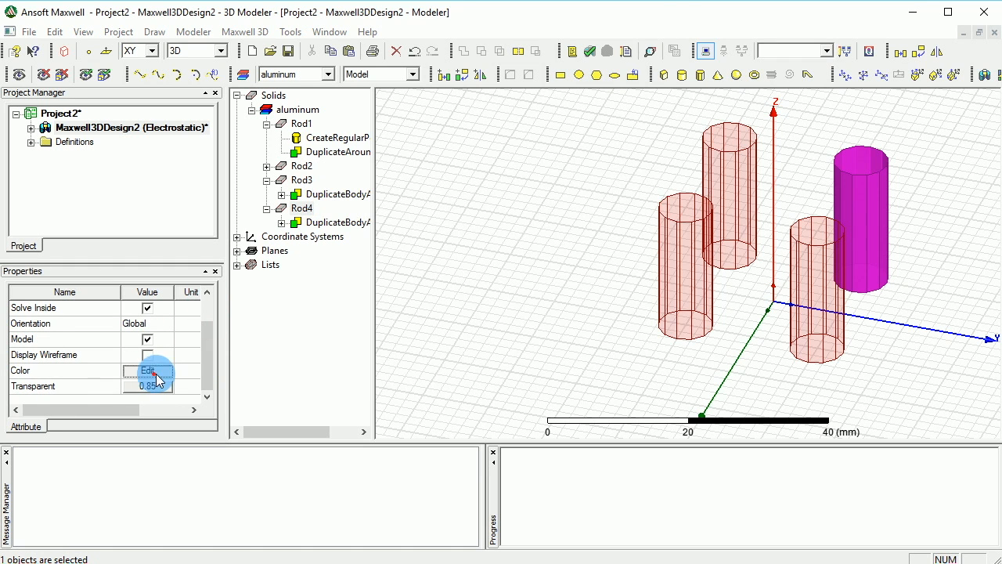
left_click(147, 370)
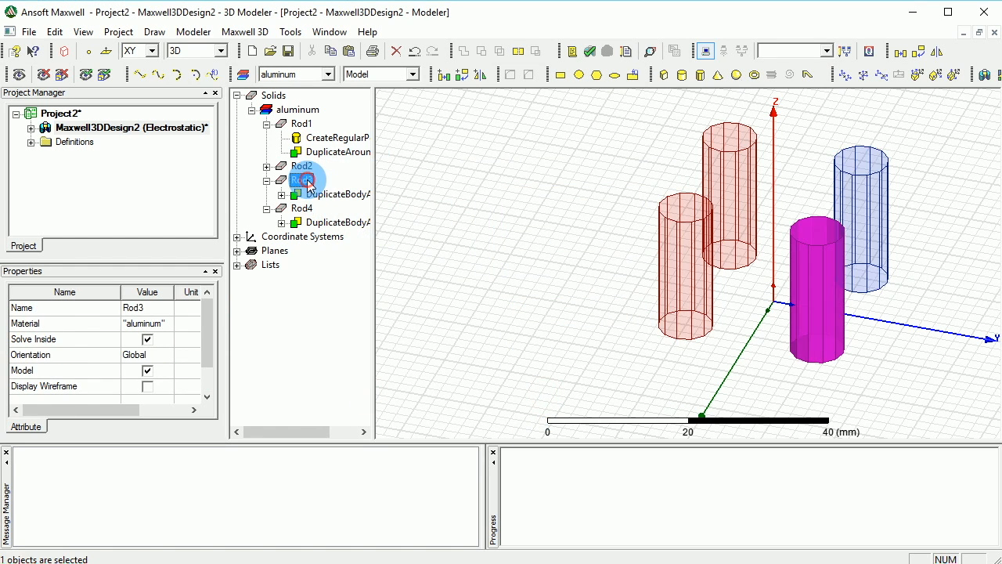
left_click(301, 166)
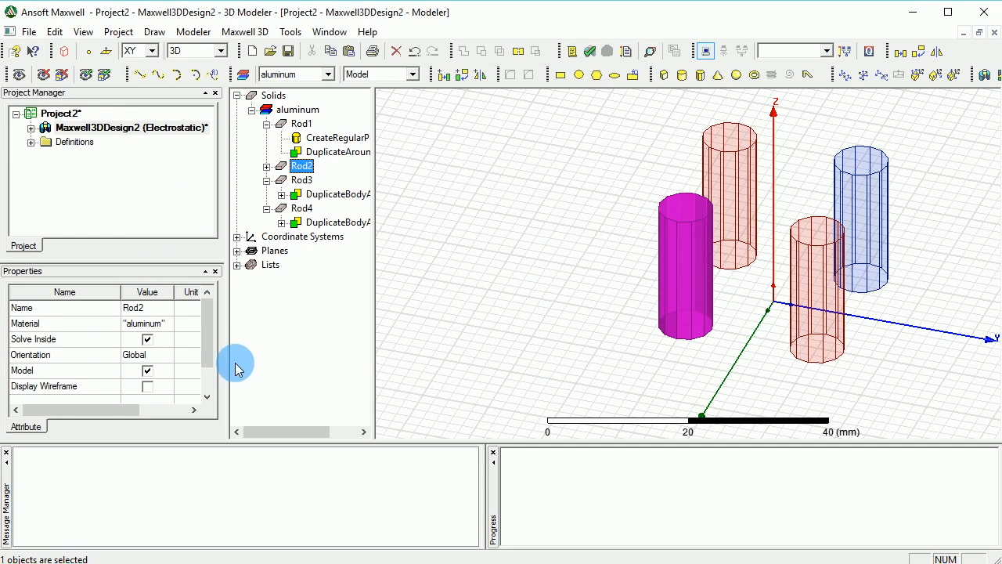
left_click(147, 369)
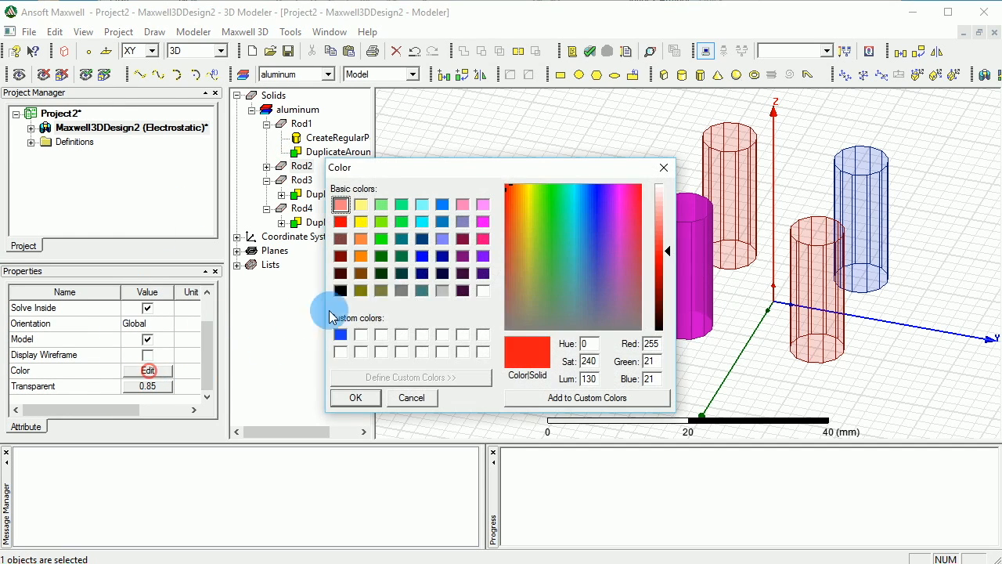
left_click(610, 274)
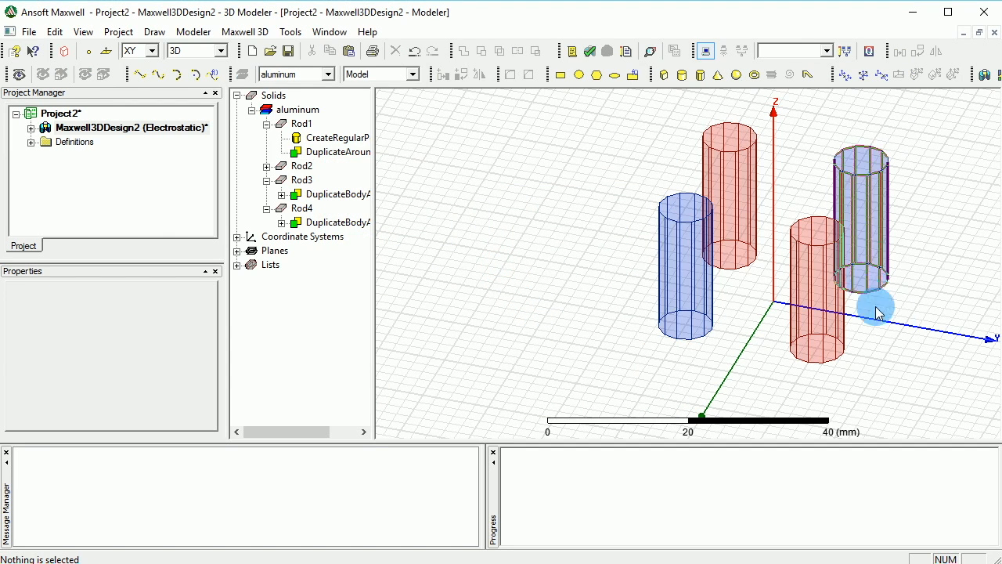
left_click(878, 313)
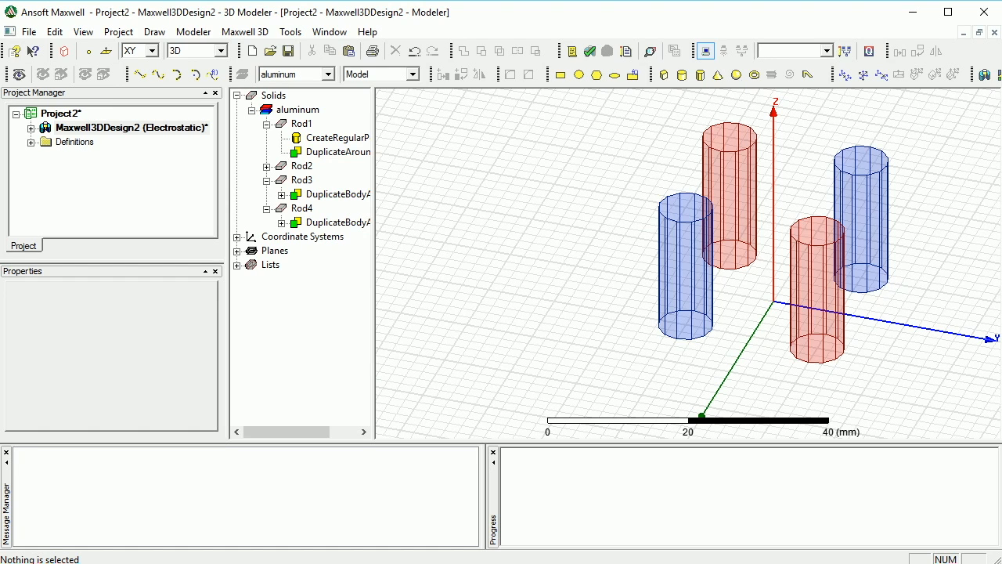
mouse_move(811, 160)
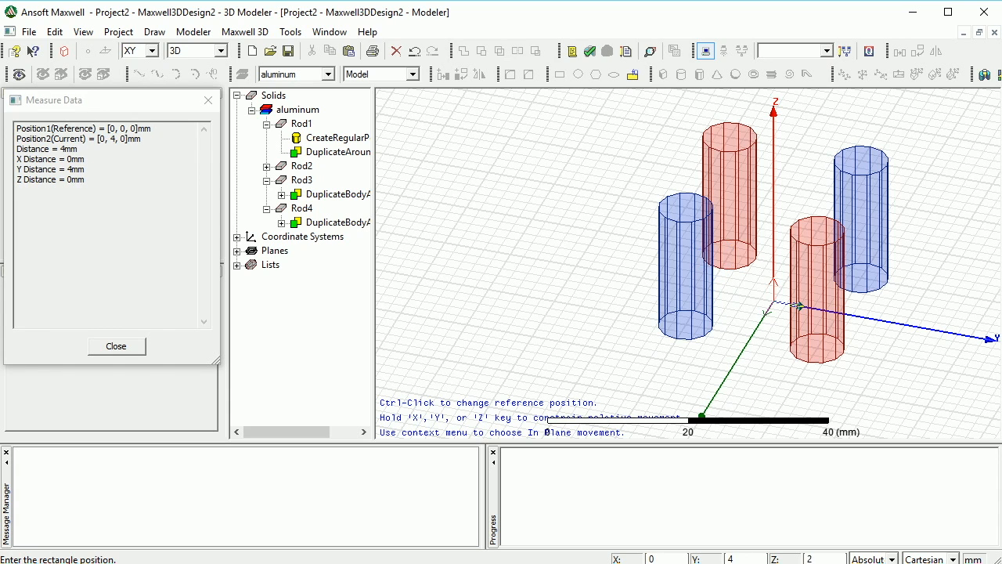
left_click(717, 259)
type("02")
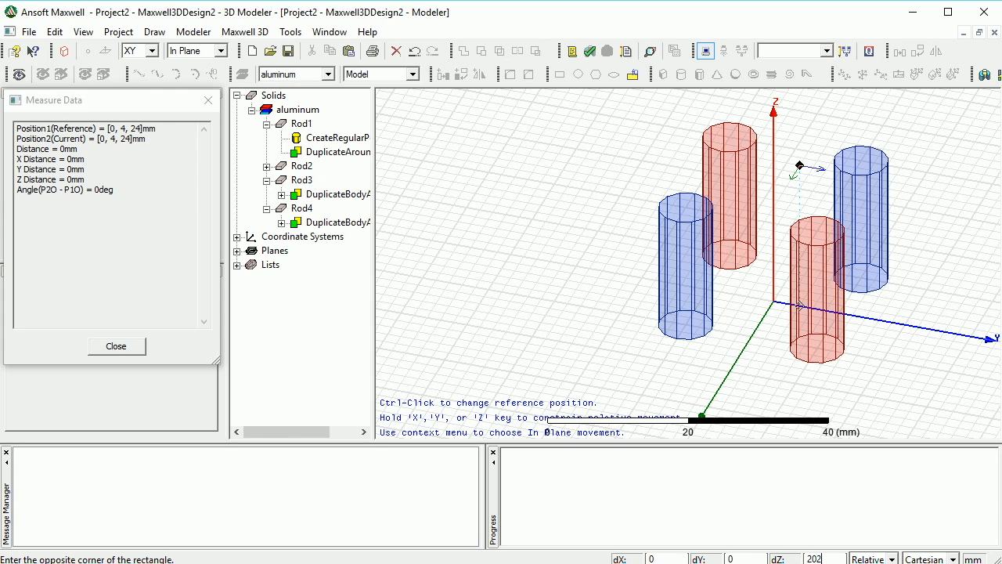
mouse_move(719, 263)
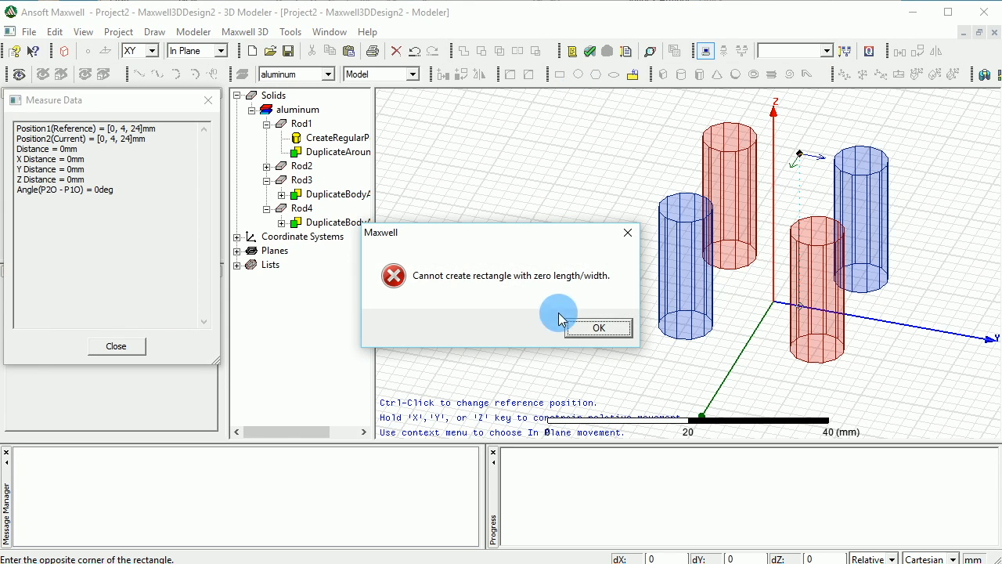
left_click(598, 328)
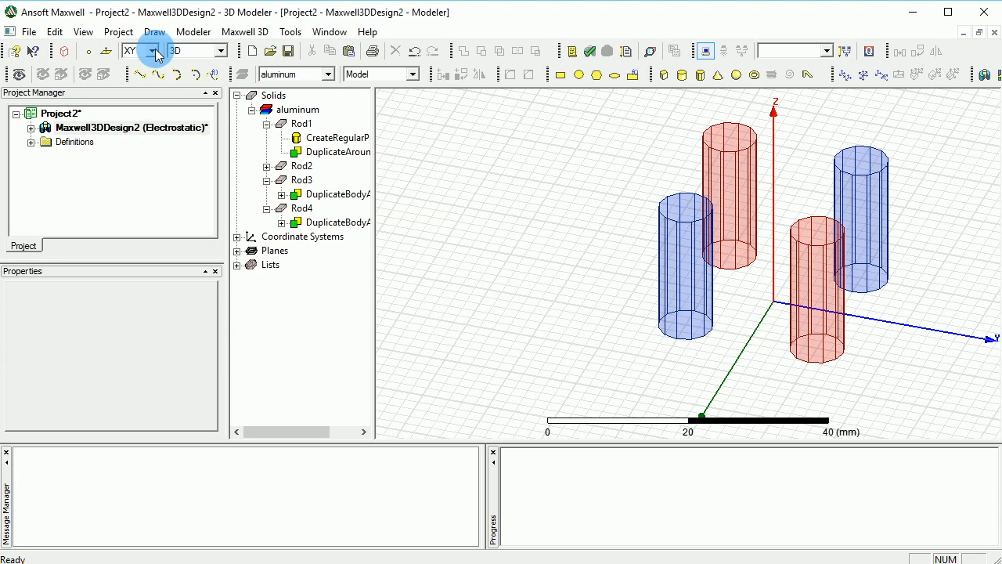
Step: Switch to the YZ drawing plane and draw Rectangle1 as a flat sheet above the rods
left_click(150, 50)
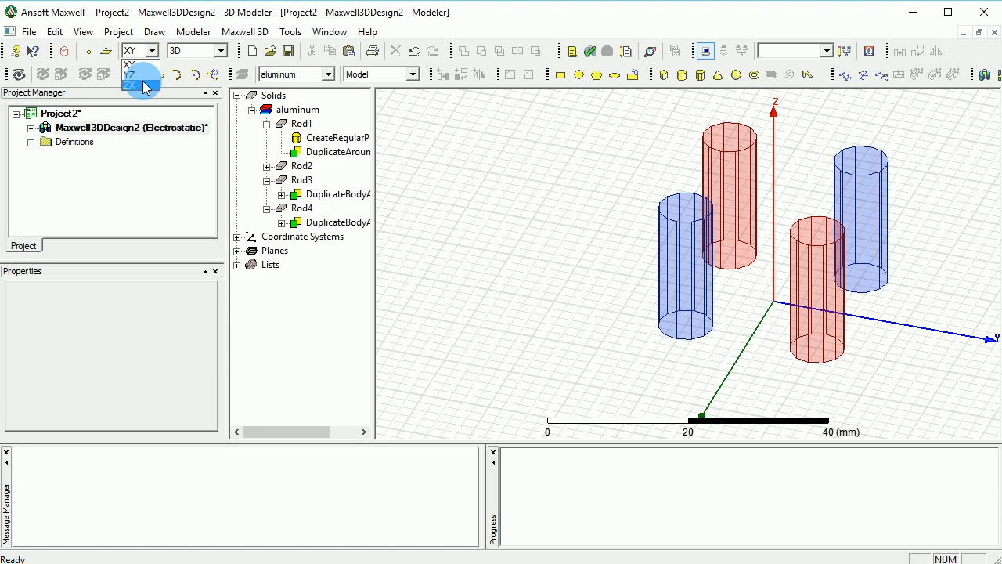
left_click(130, 65)
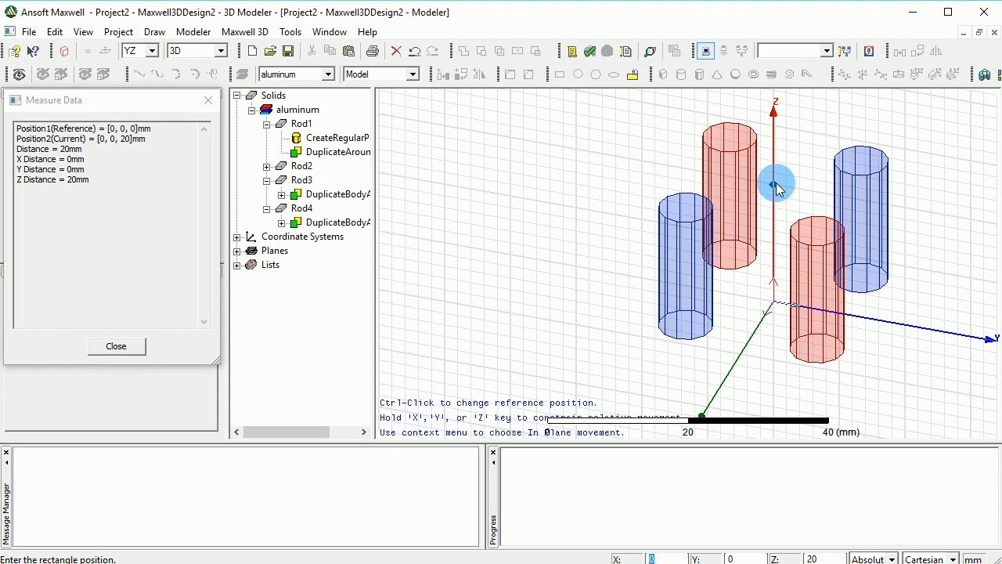
mouse_move(799, 188)
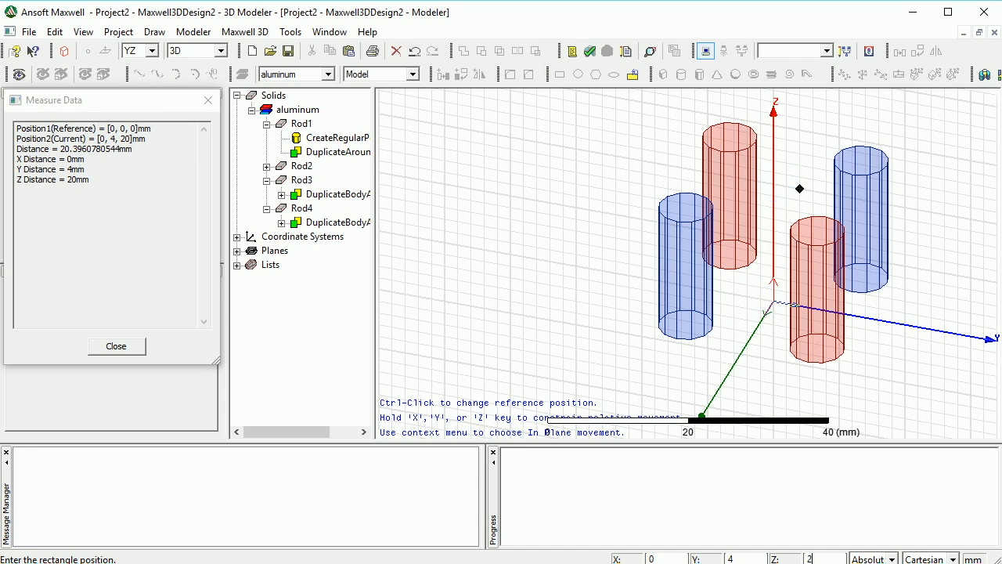
left_click(777, 185)
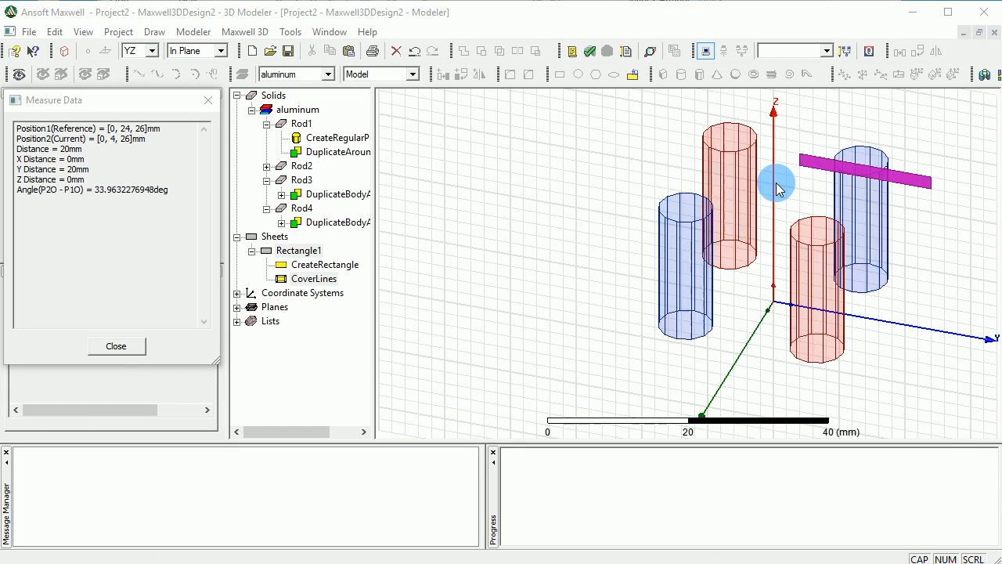
Step: Name the rectangle sheet Disk and colour it yellow
double_click(299, 250)
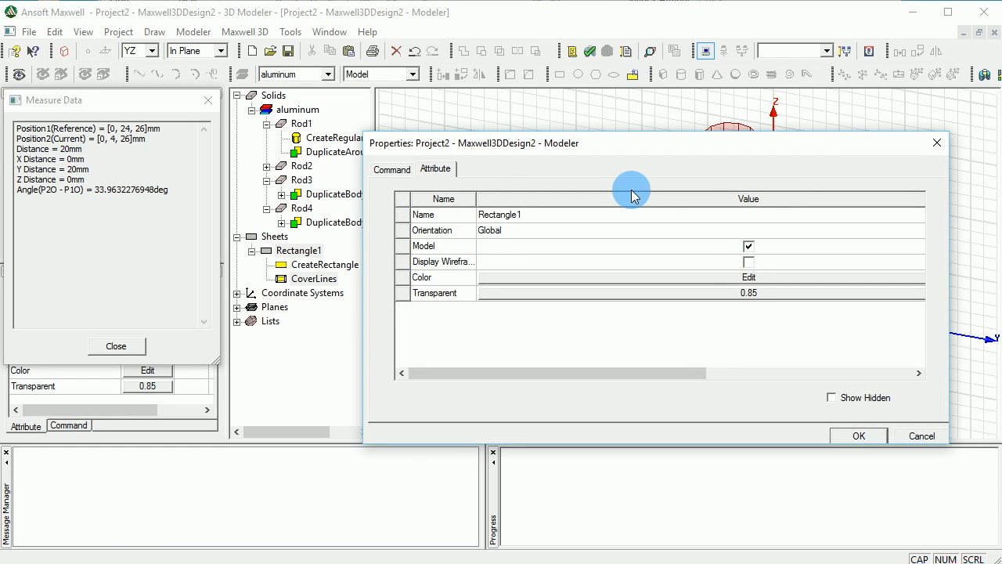
mouse_move(538, 229)
type("D")
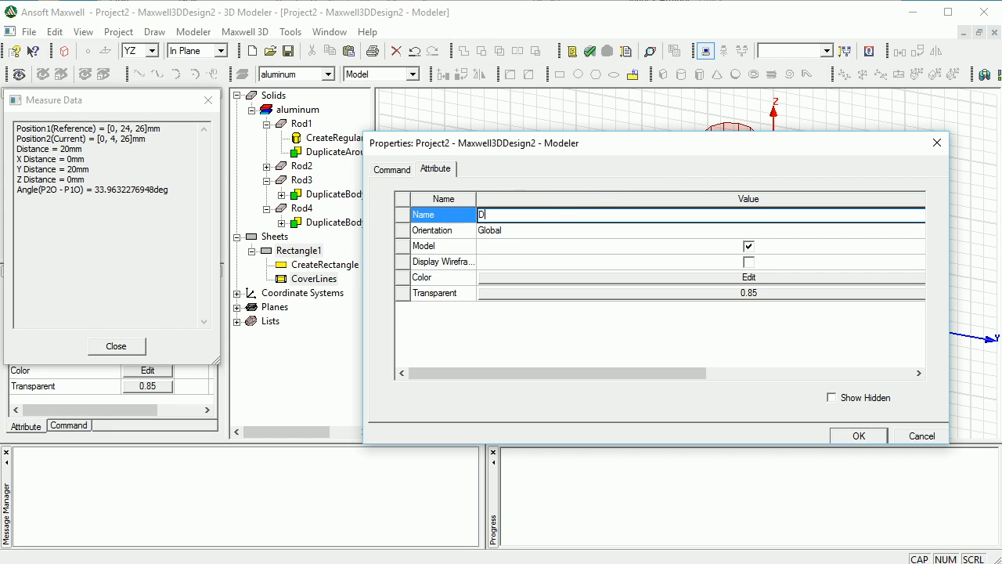
type("isk")
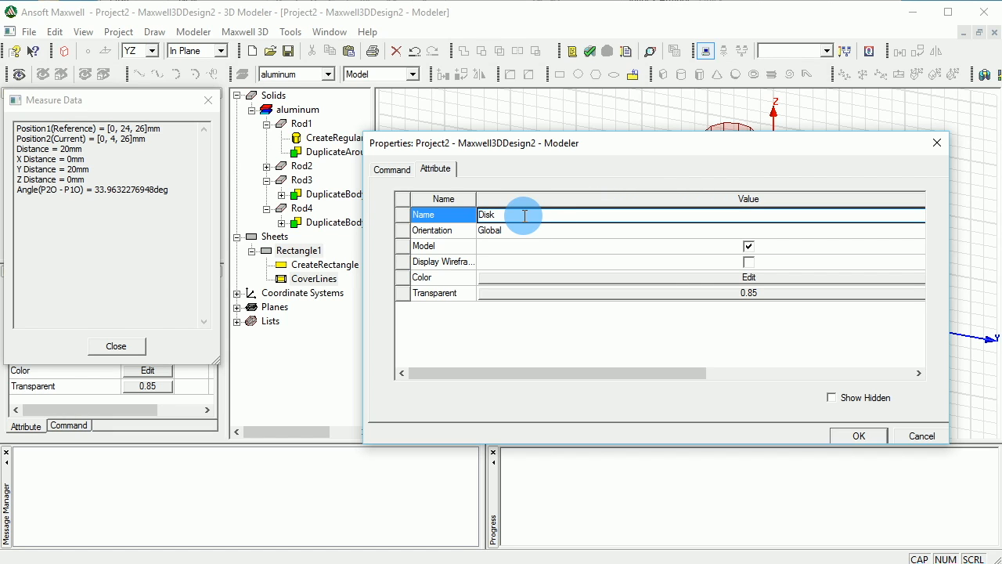
left_click(748, 275)
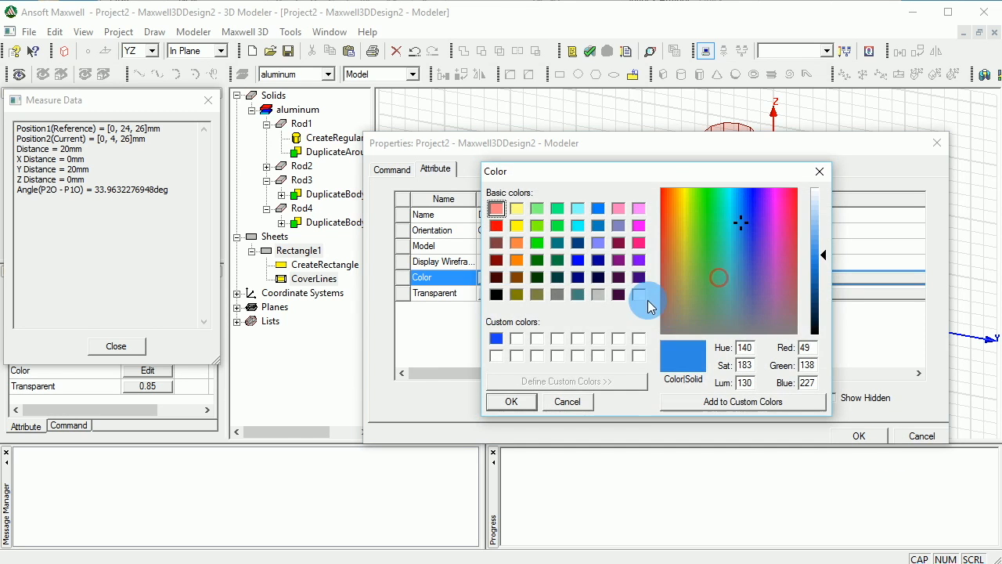
left_click(686, 191)
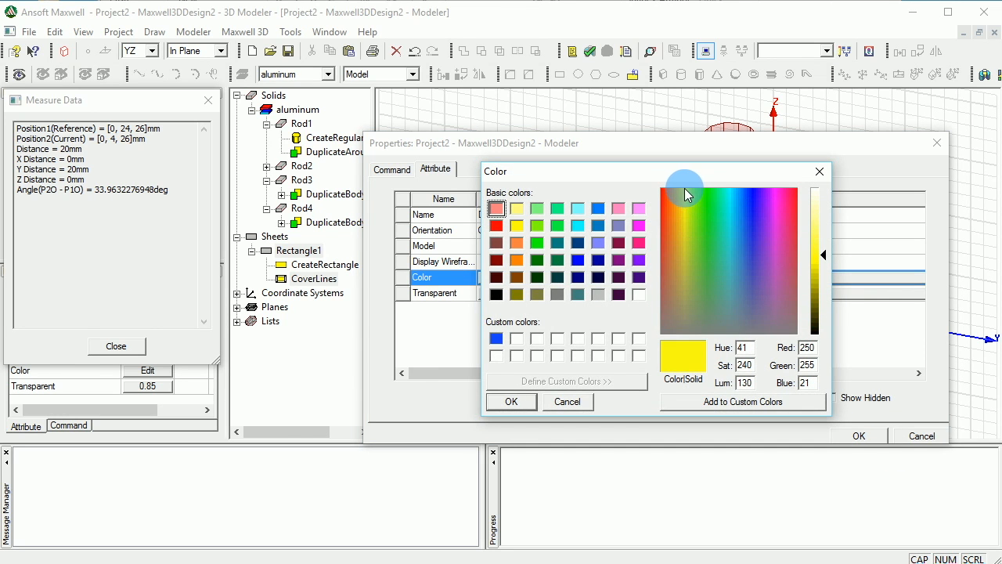
left_click(510, 401)
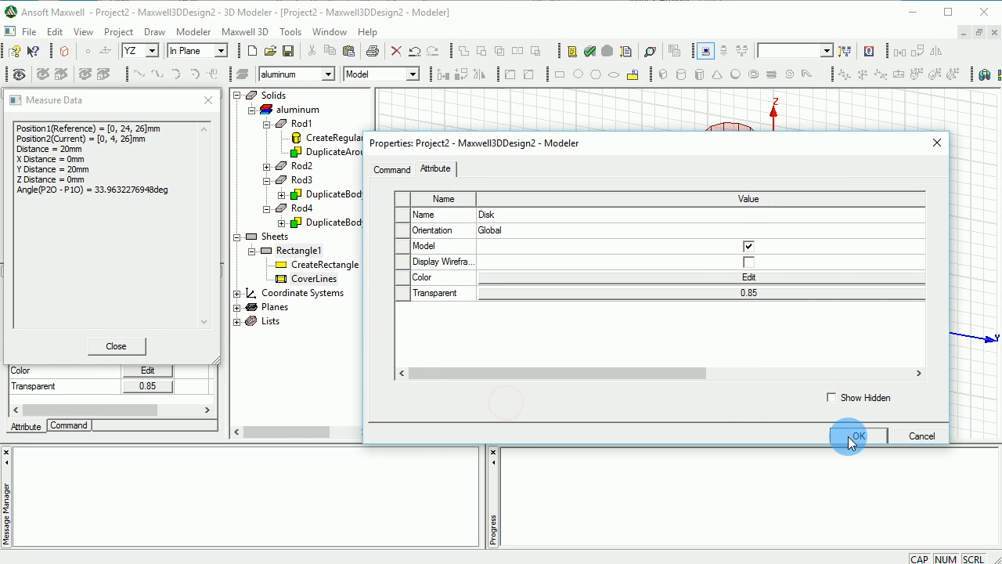
left_click(858, 436)
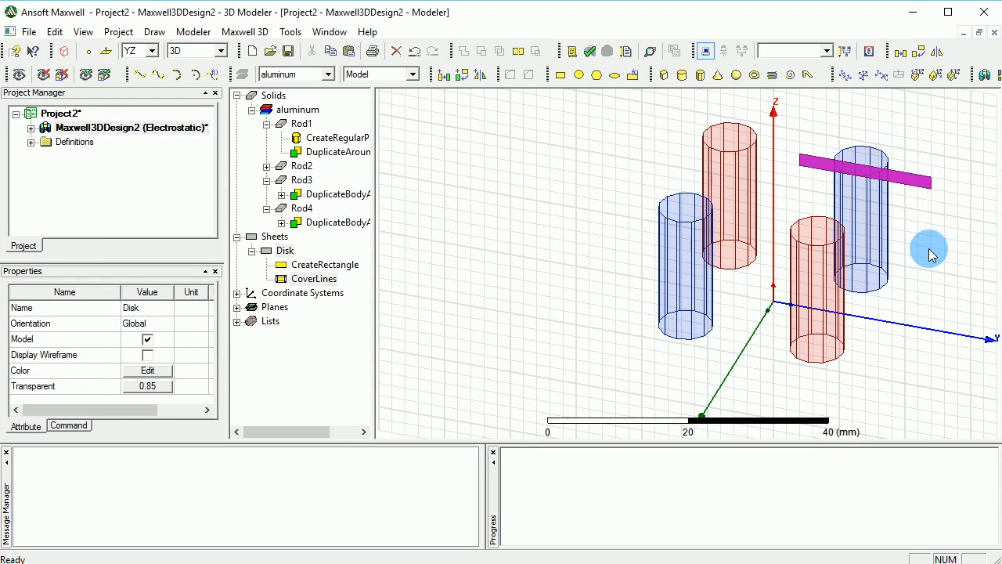
mouse_move(210, 246)
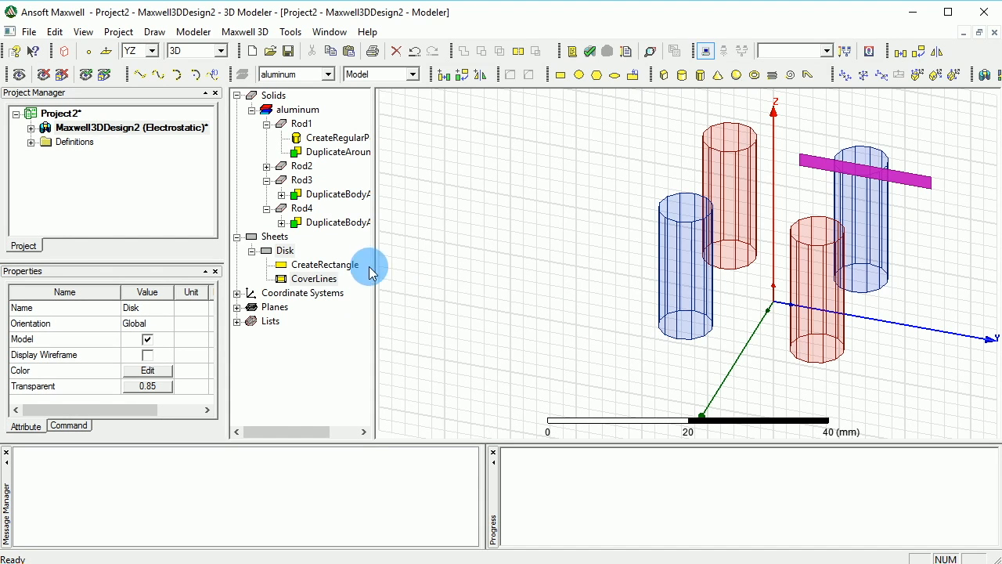
Step: Sweep the Disk sheet 360 degrees around the Z axis in 36 segments into a solid disk
right_click(822, 164)
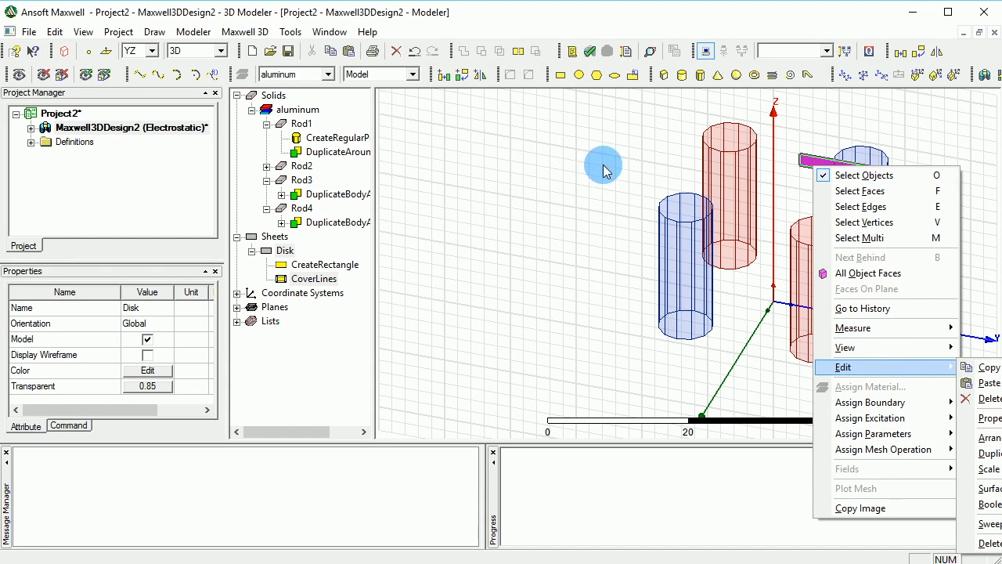
right_click(283, 250)
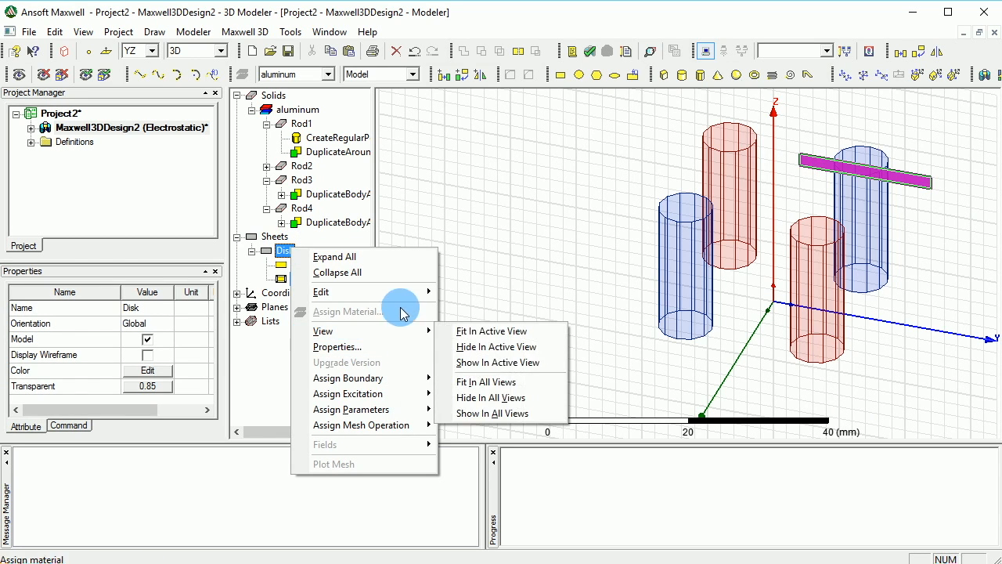
mouse_move(320, 292)
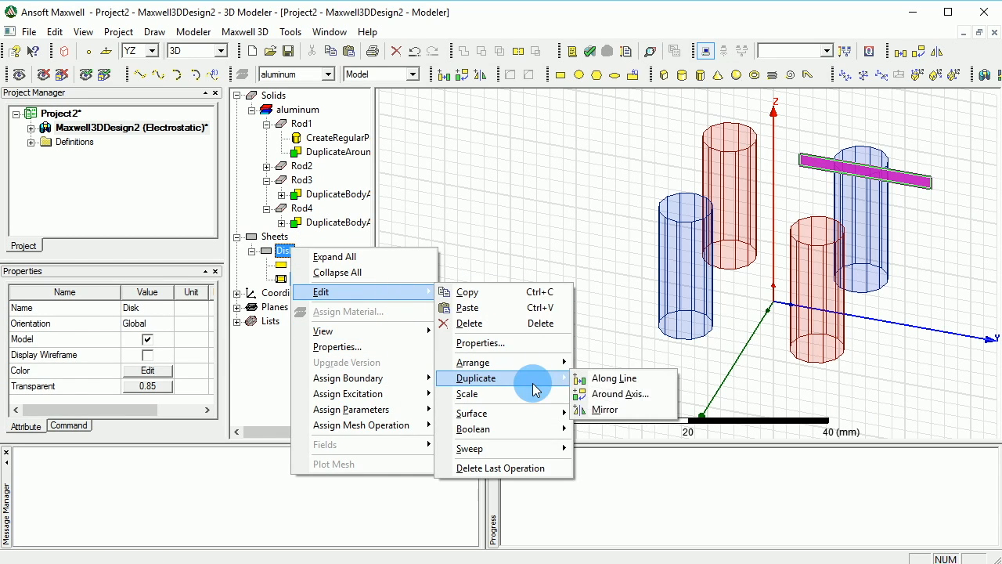
mouse_move(471, 414)
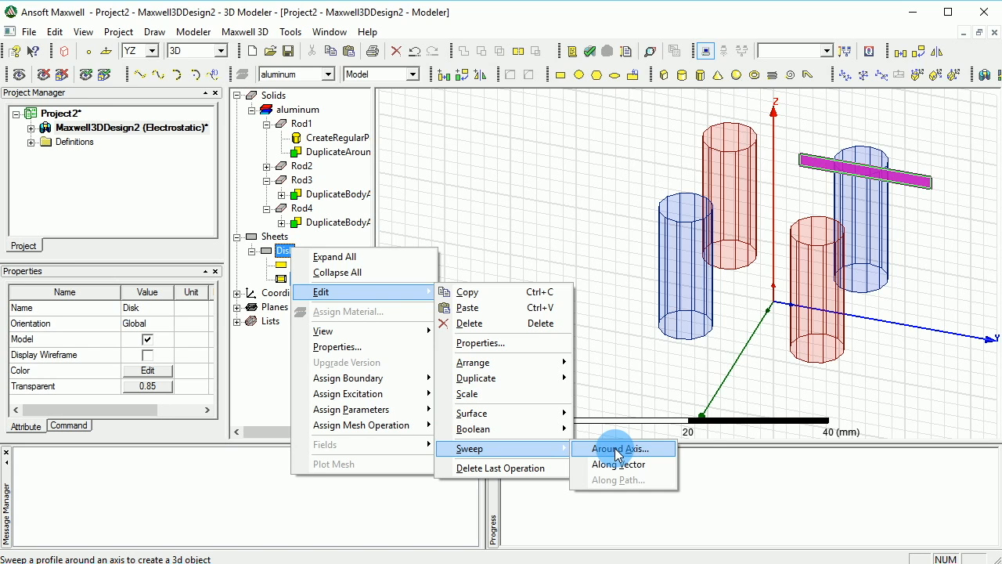
left_click(620, 448)
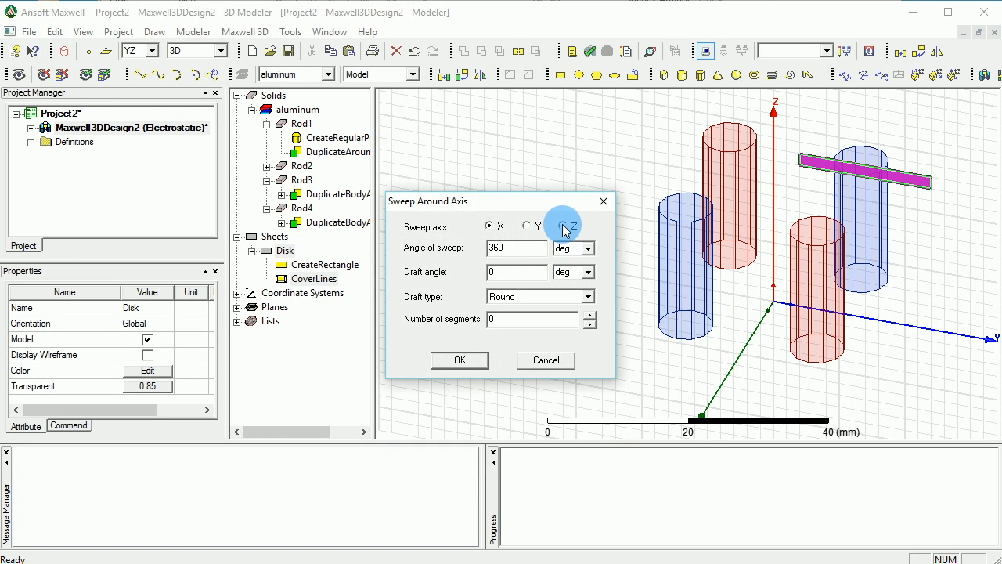
left_click(562, 226)
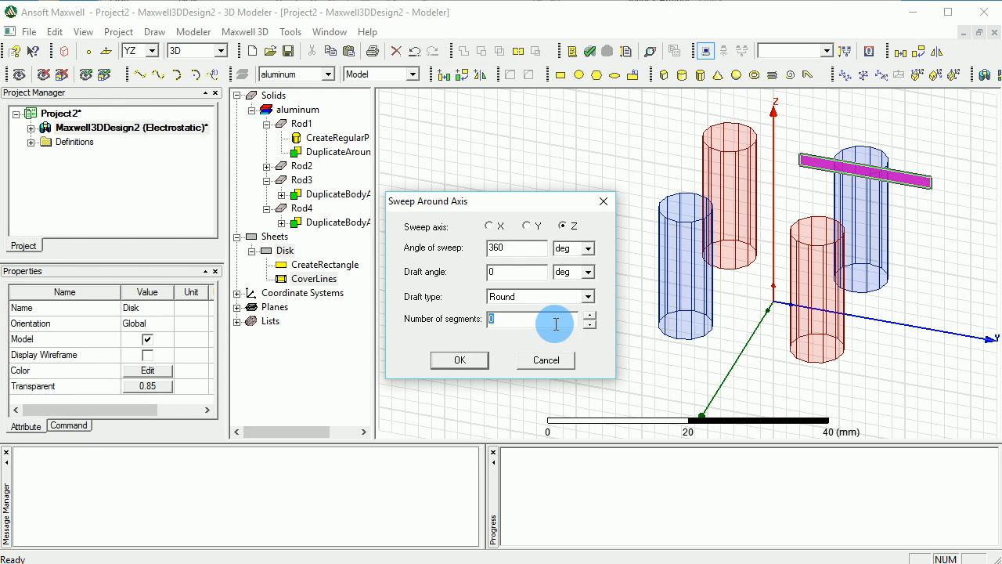
type("36")
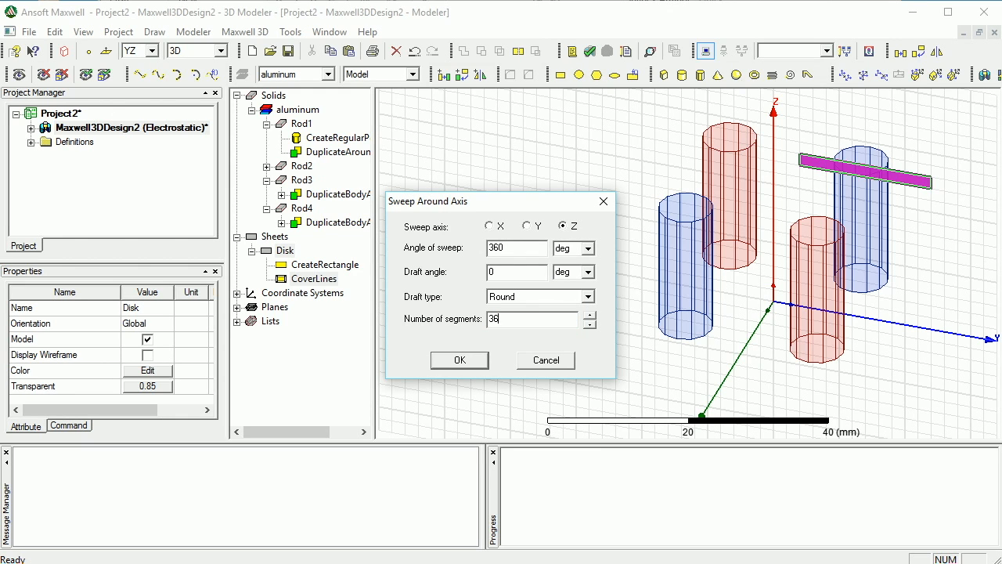
left_click(461, 361)
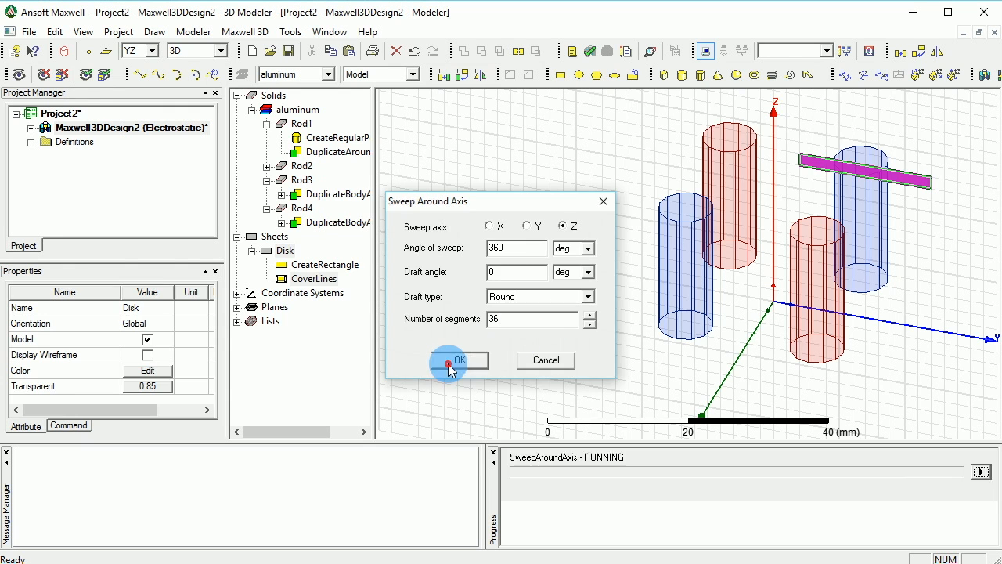
Step: Let SweepAroundAxis finish, leaving the yellow annular Disk as an aluminum solid above the rods
left_click(459, 360)
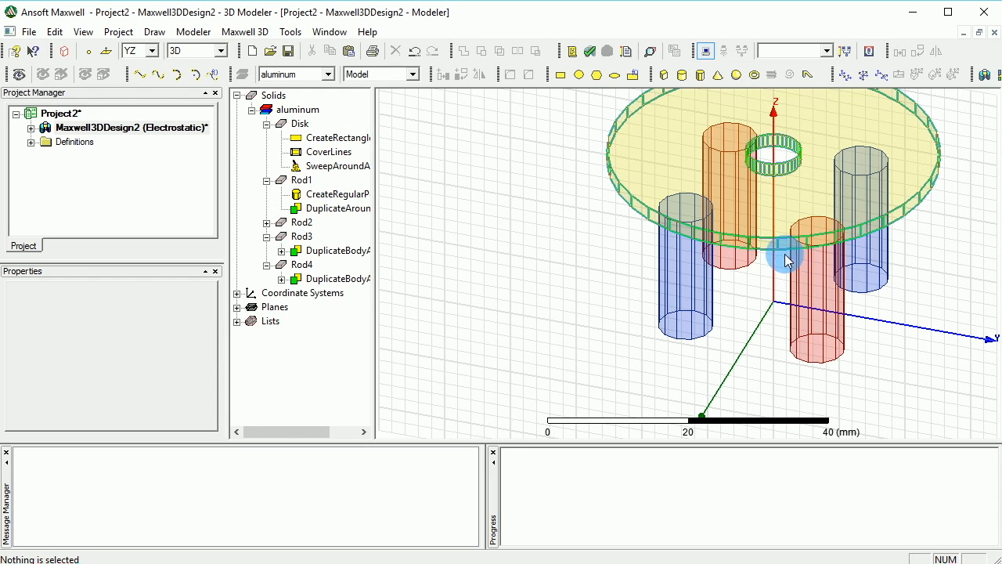
mouse_move(936, 75)
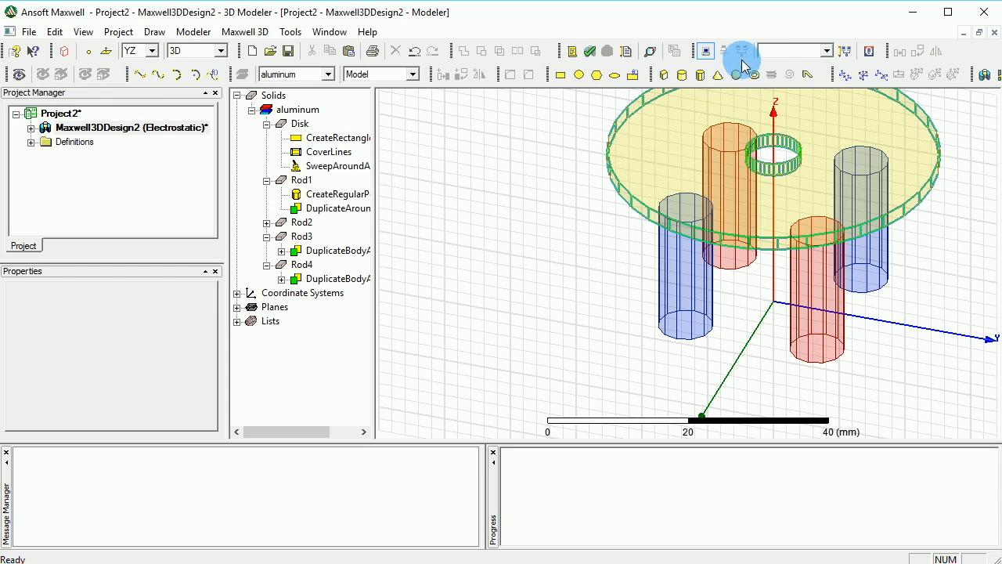
mouse_move(933, 29)
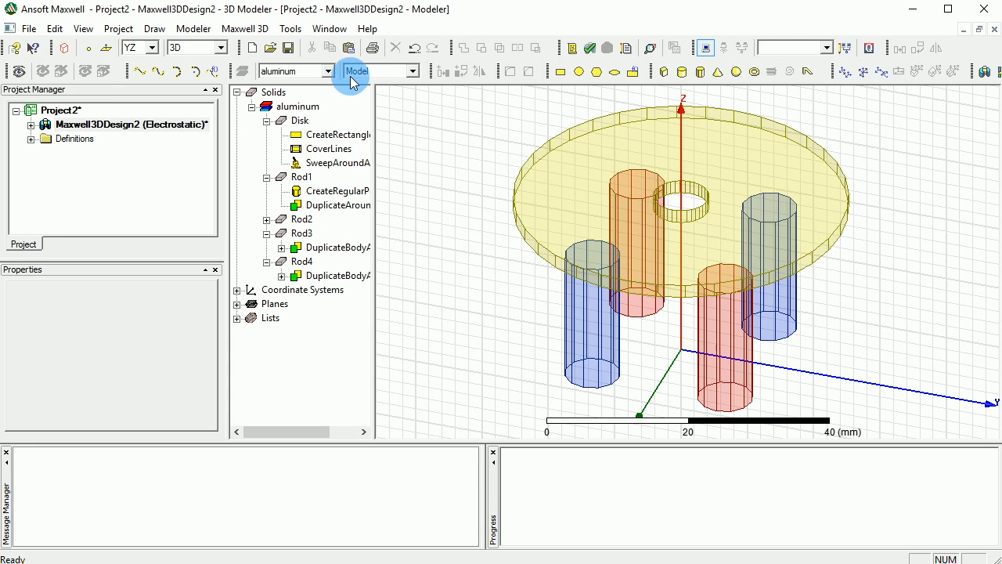
Step: Make vacuum the current material, draw a small central box and begin renaming it High_res_BOX
left_click(326, 71)
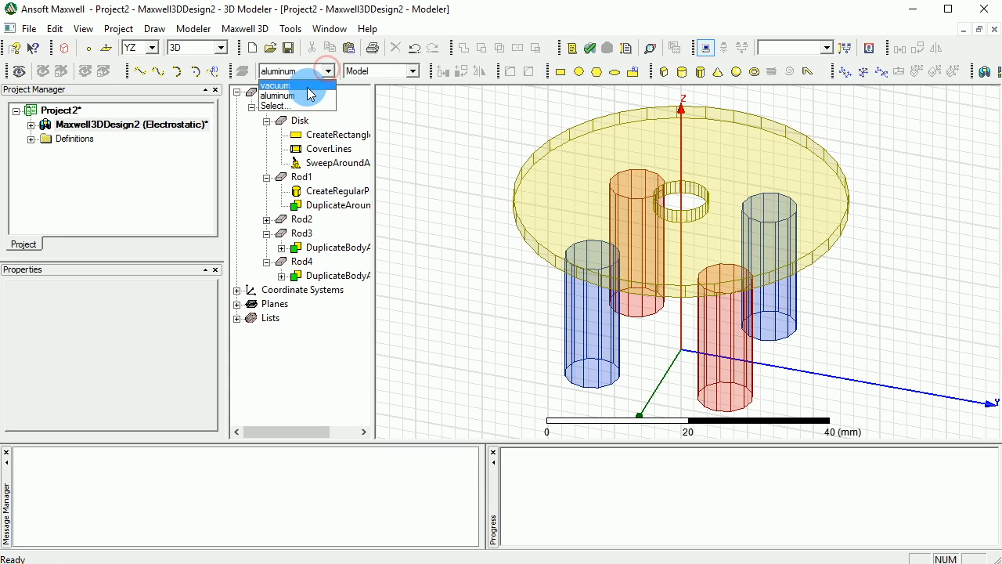
left_click(276, 84)
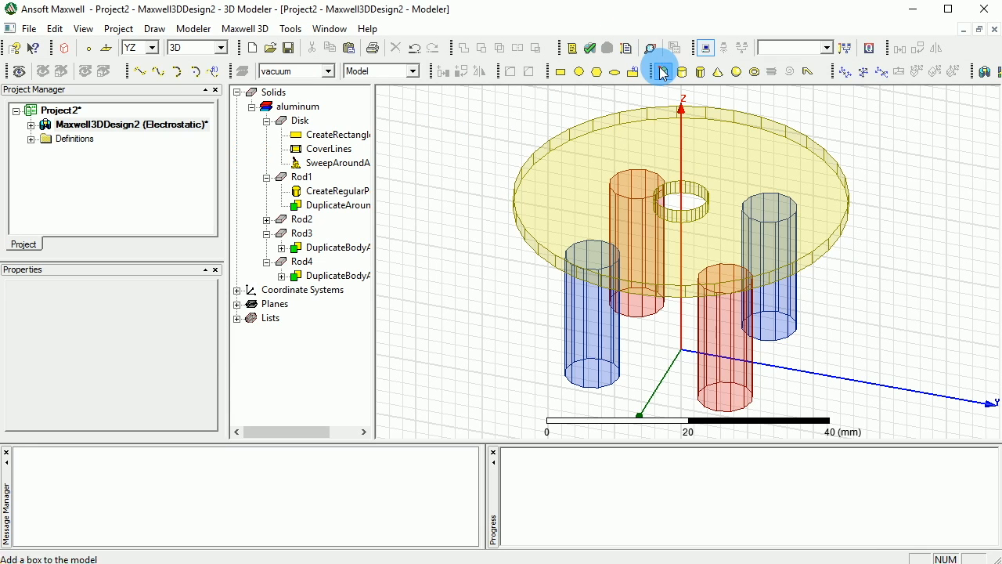
left_click(661, 71)
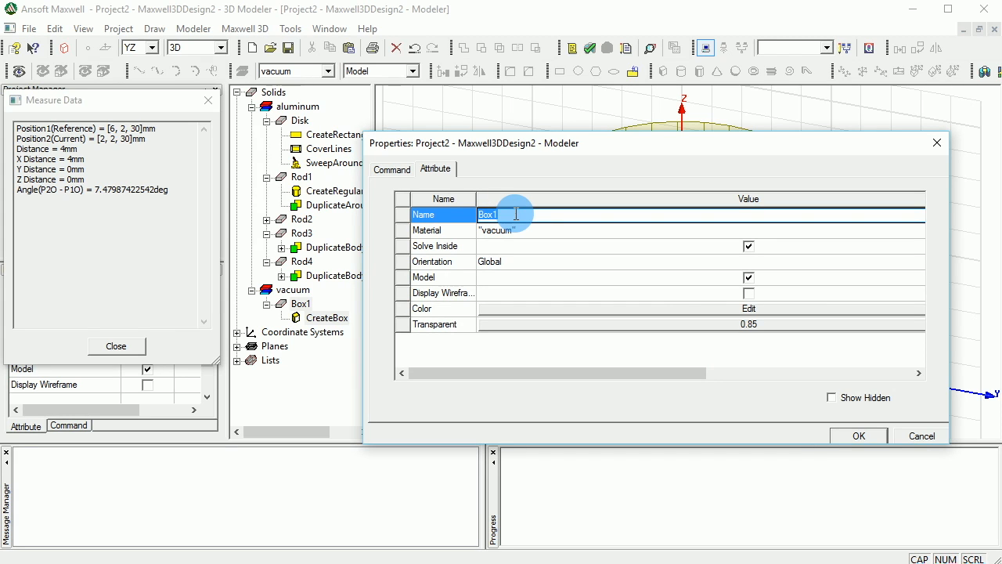
type("High_res_")
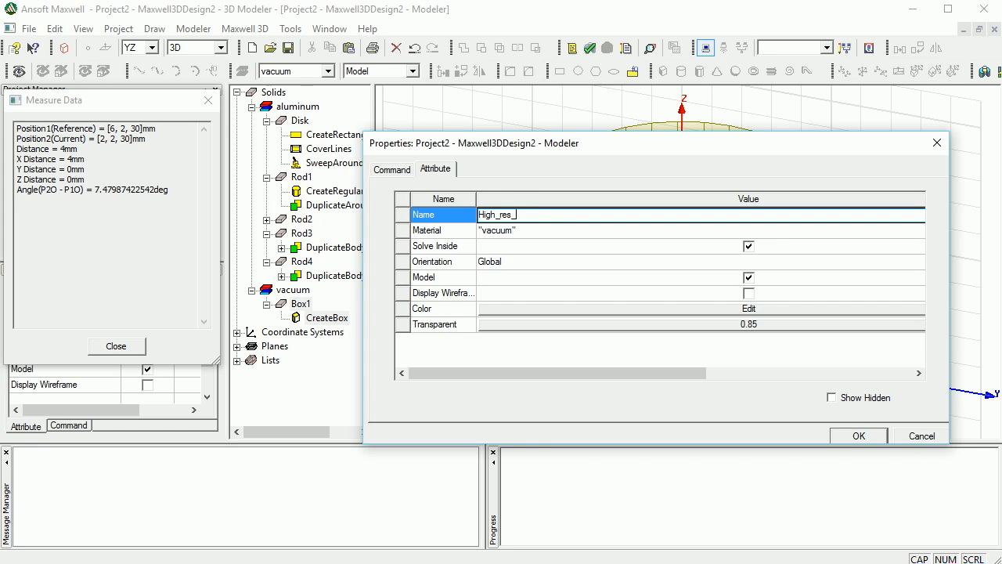
type("BOX")
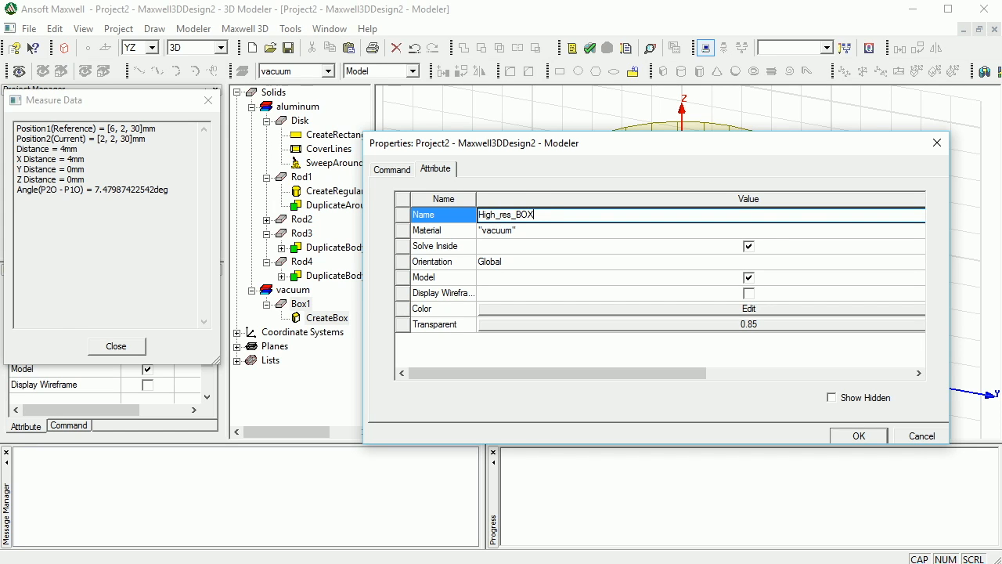
mouse_move(780, 232)
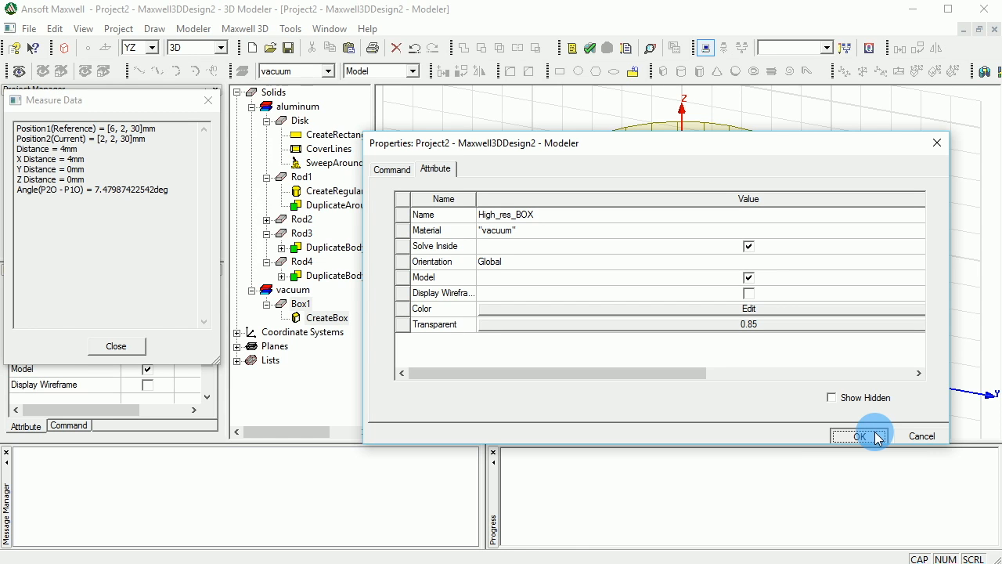
Step: Apply the High_res_BOX name and set the box position to -2, -2, 0 mm
left_click(858, 435)
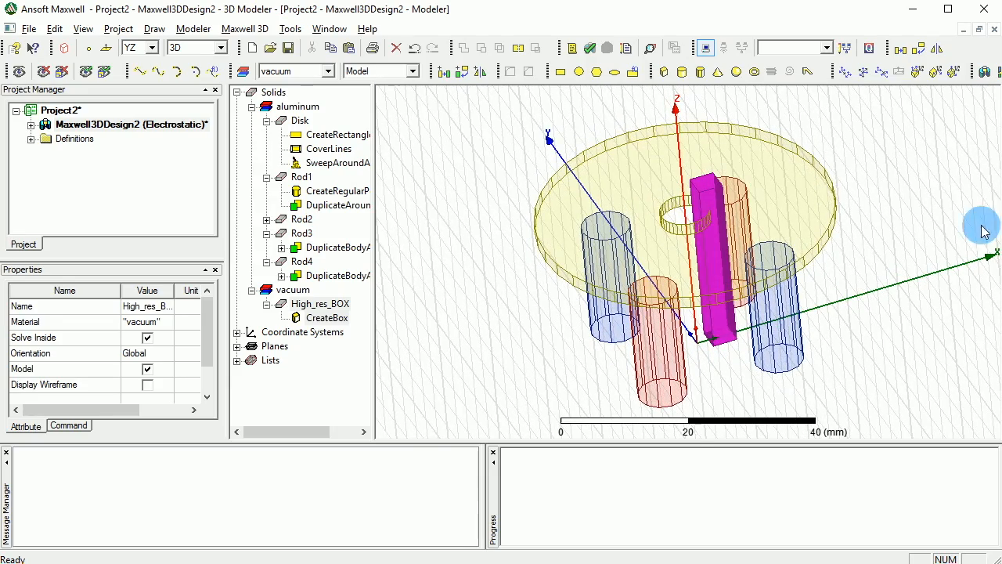
mouse_move(681, 219)
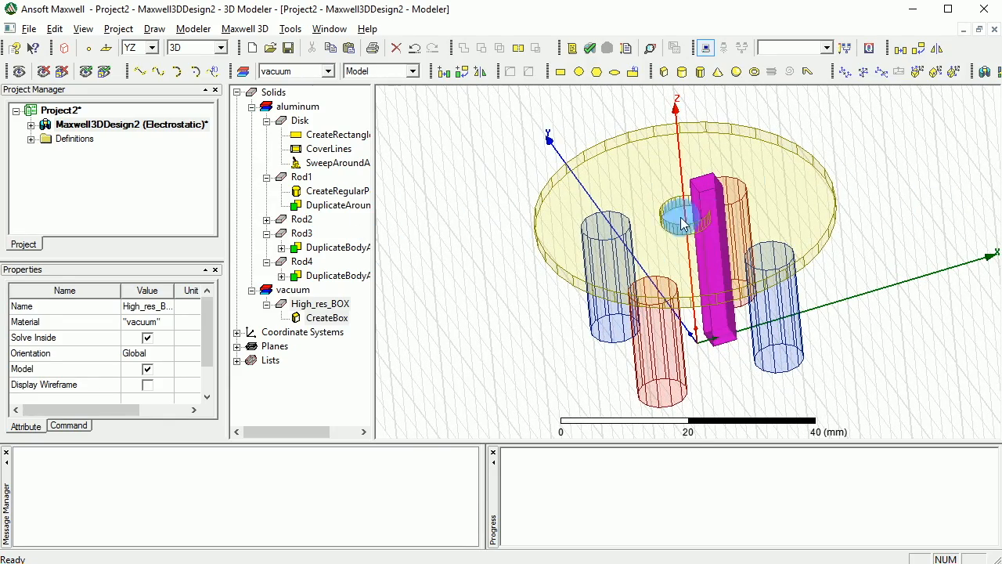
double_click(329, 317)
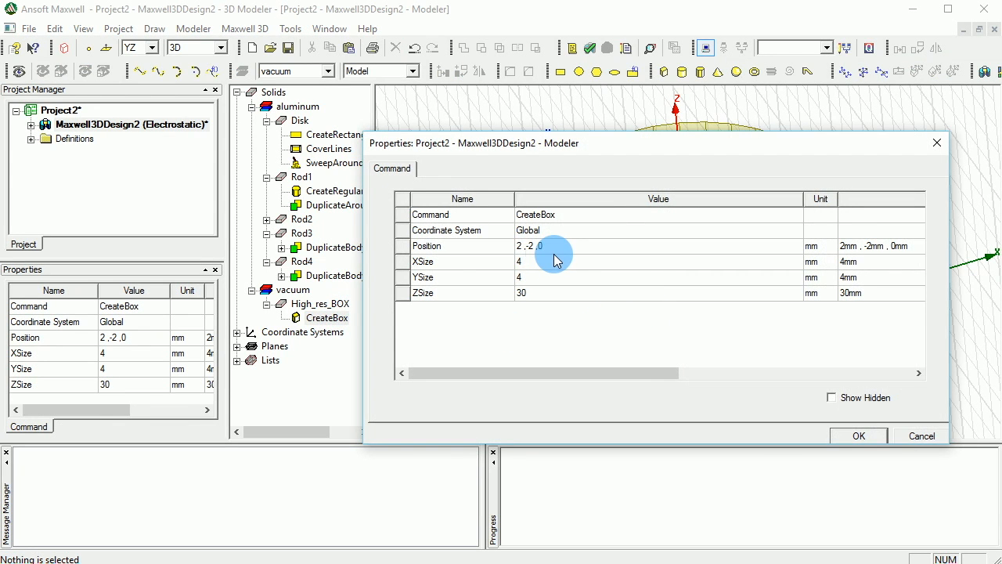
left_click(529, 246)
type("-")
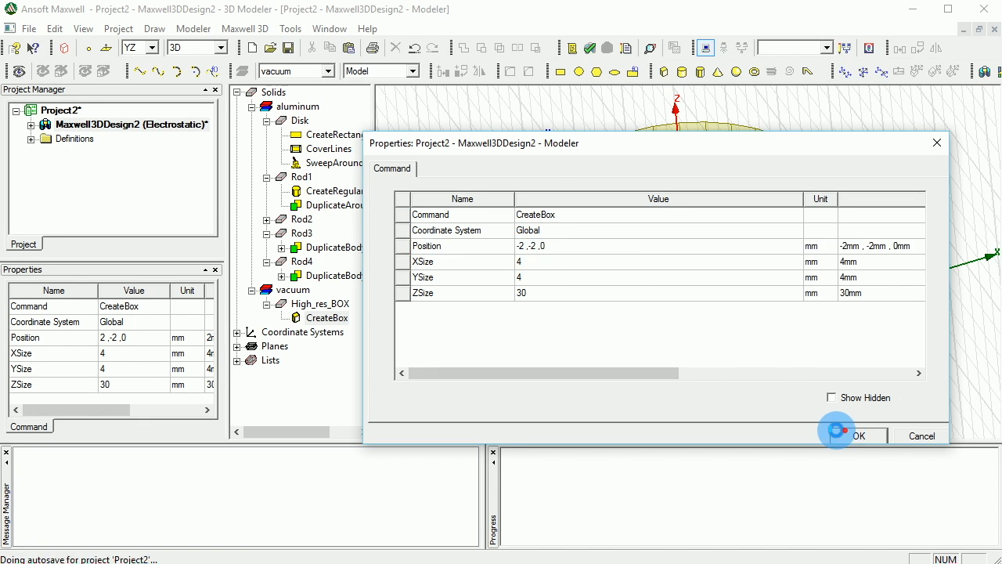
left_click(858, 435)
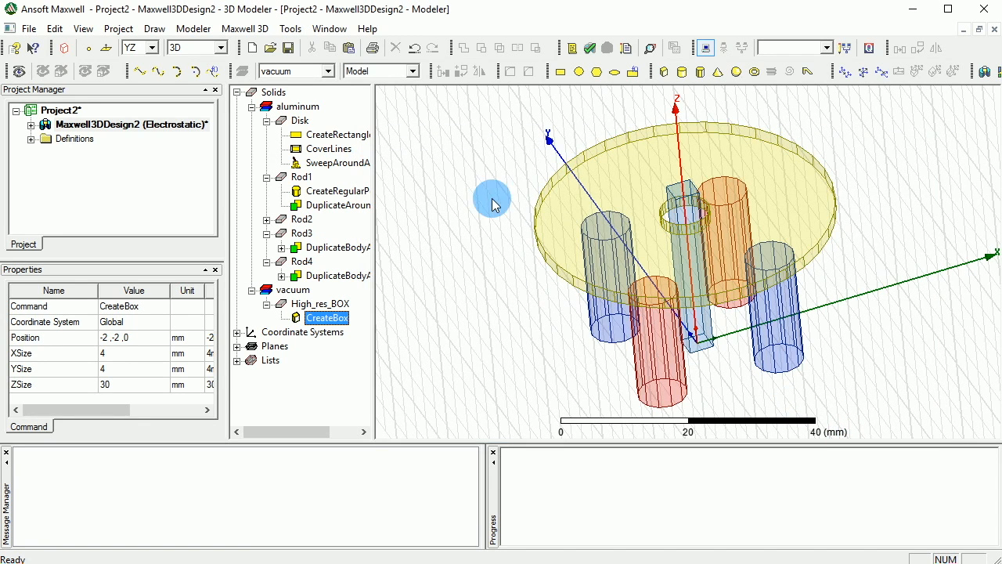
mouse_move(556, 234)
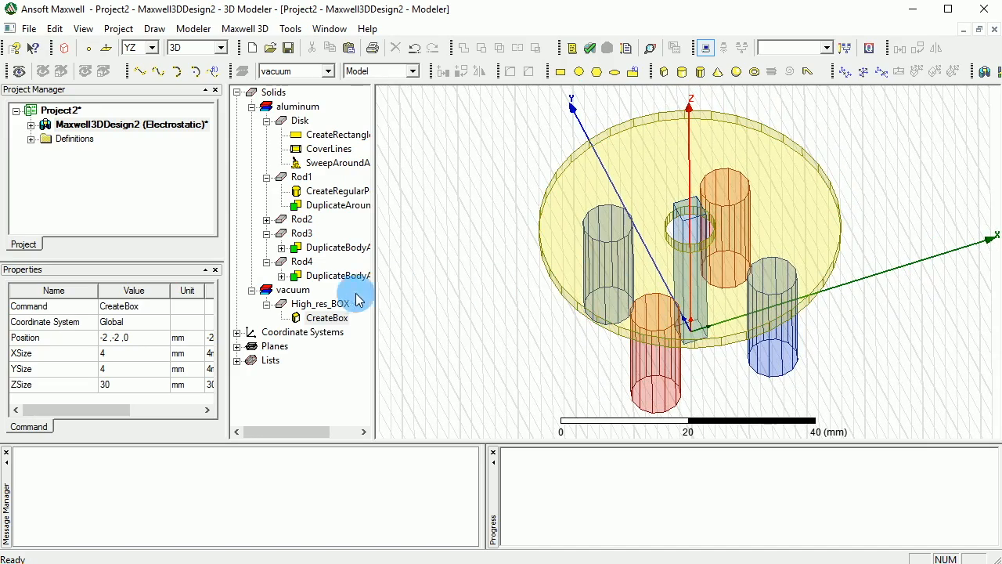
Step: Select all solids and slide their transparency to fully opaque
left_click(508, 188)
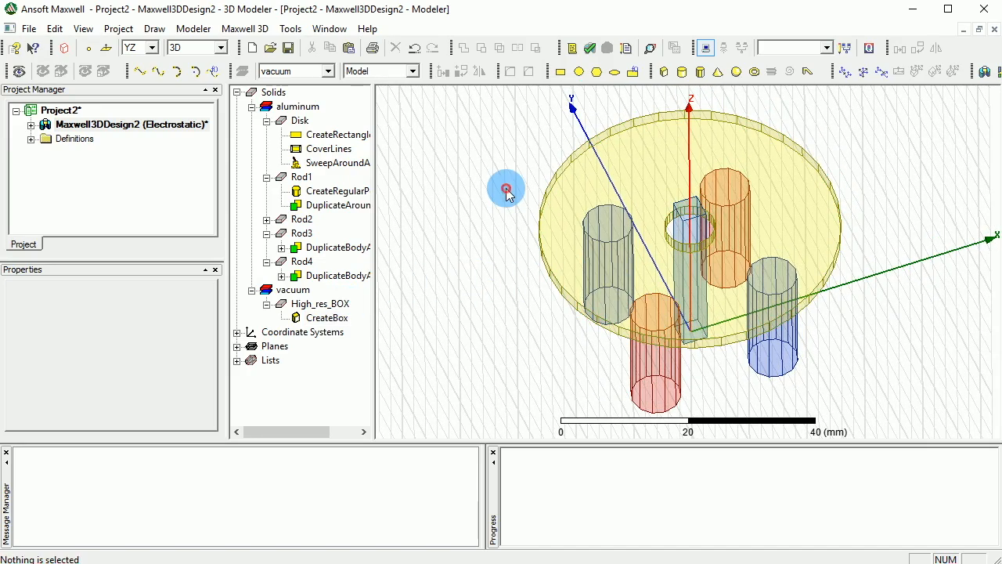
left_click(319, 304)
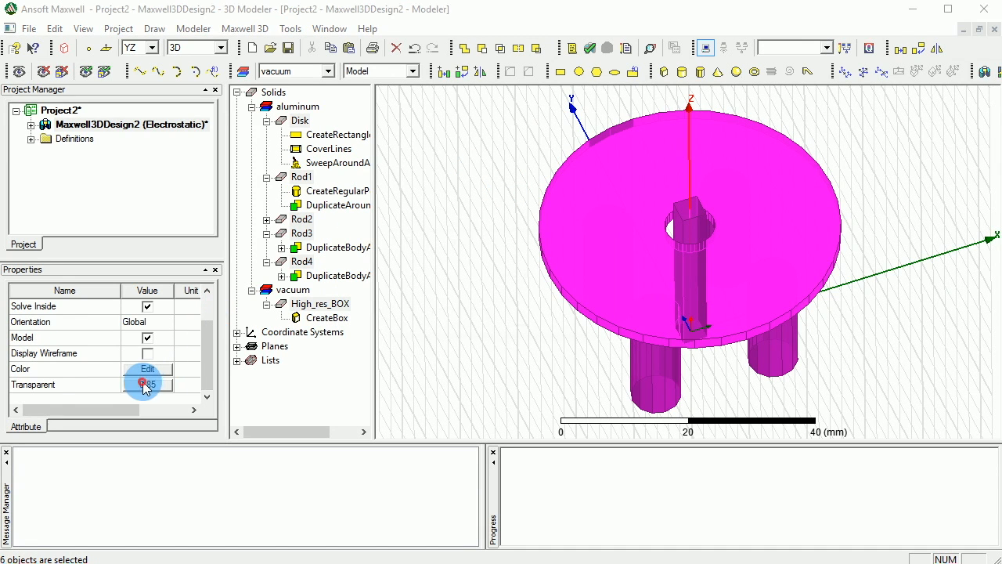
left_click(147, 385)
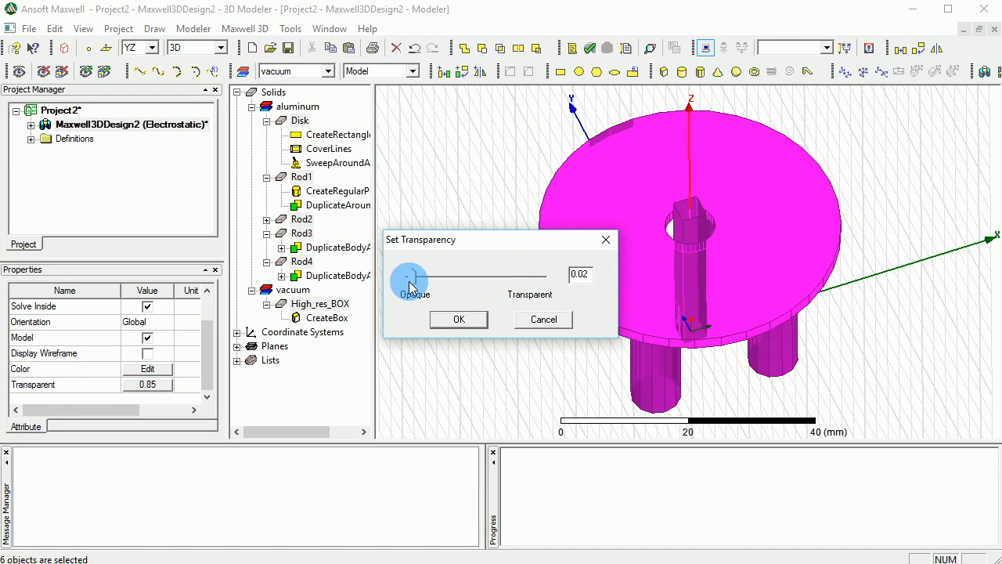
left_click_drag(409, 275, 404, 279)
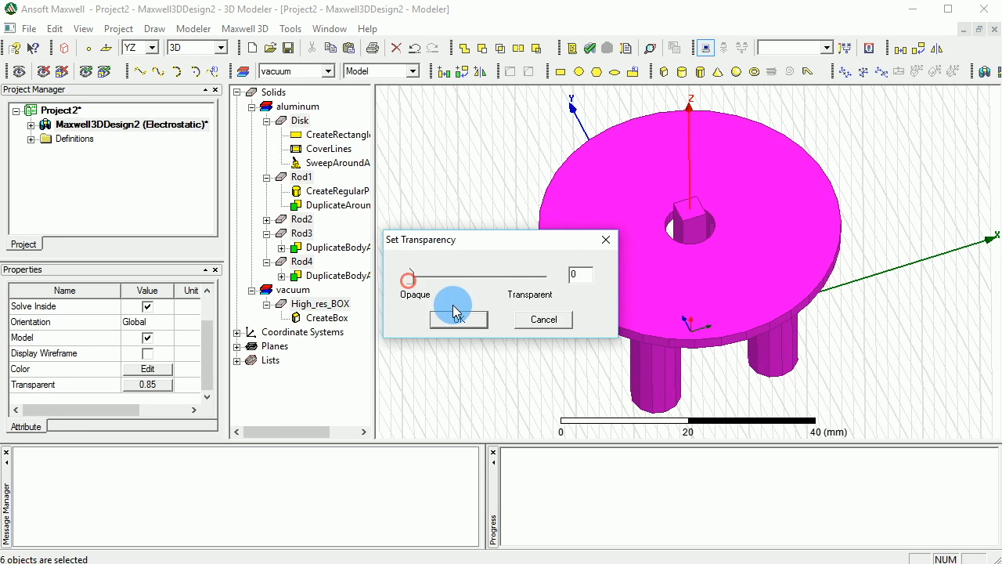
left_click(457, 320)
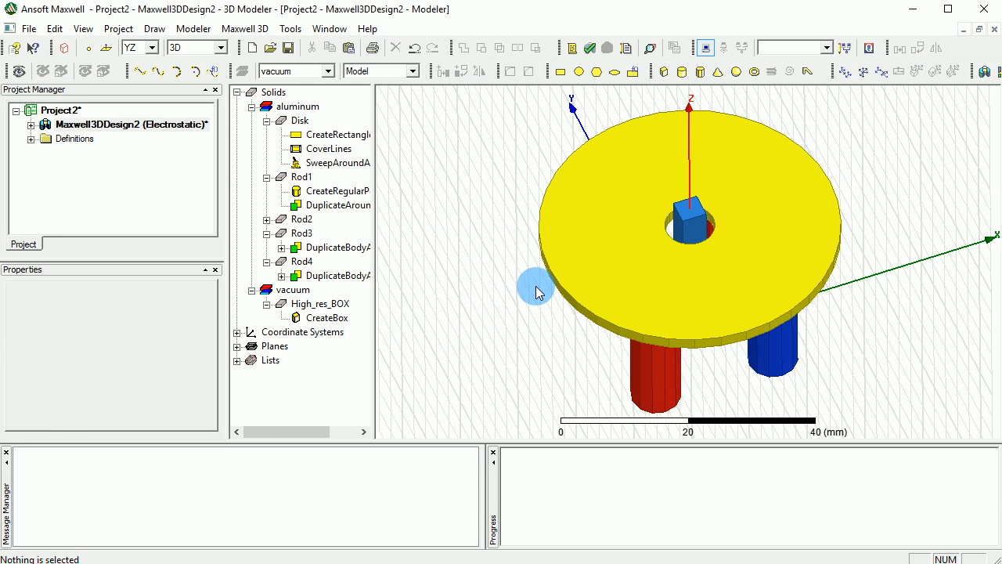
left_click_drag(536, 285, 545, 247)
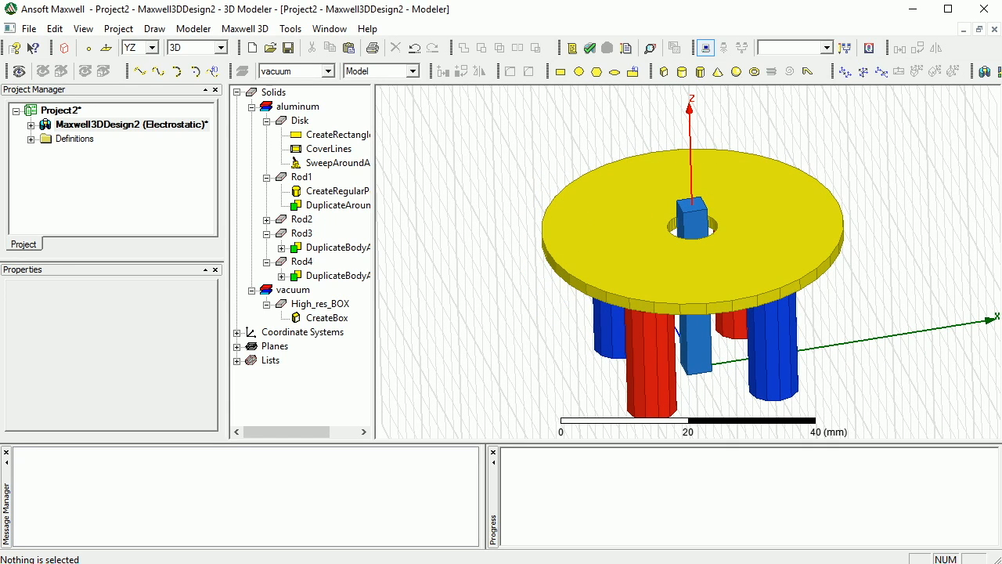
mouse_move(399, 100)
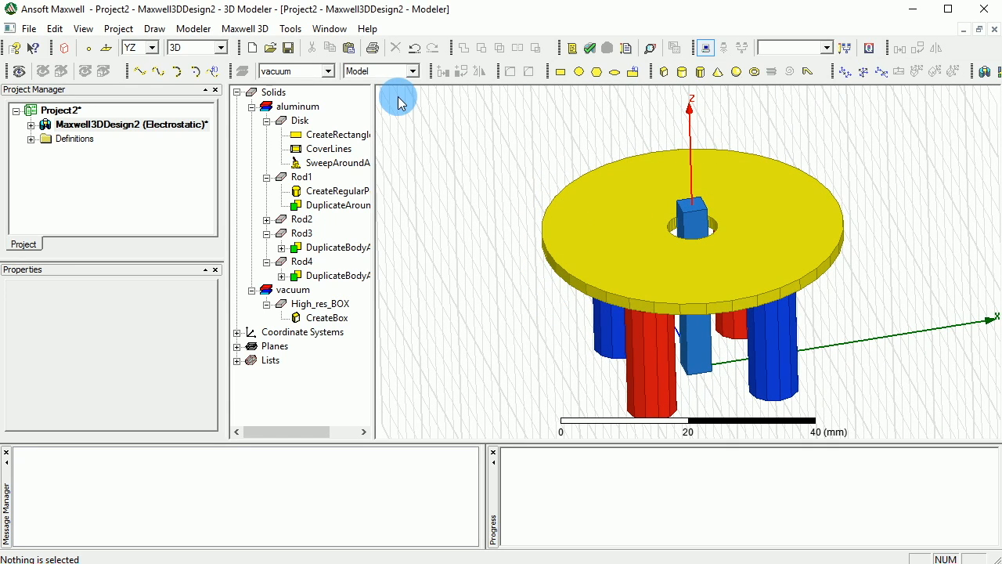
Step: Set the drawing plane to XY and place a regular polyhedron's base centre at the origin
left_click(154, 47)
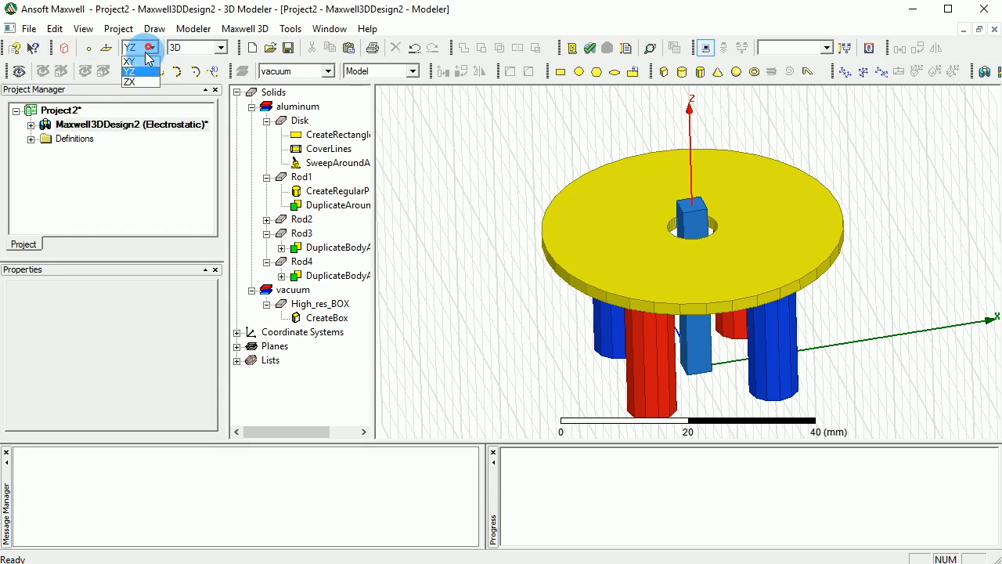
left_click(129, 60)
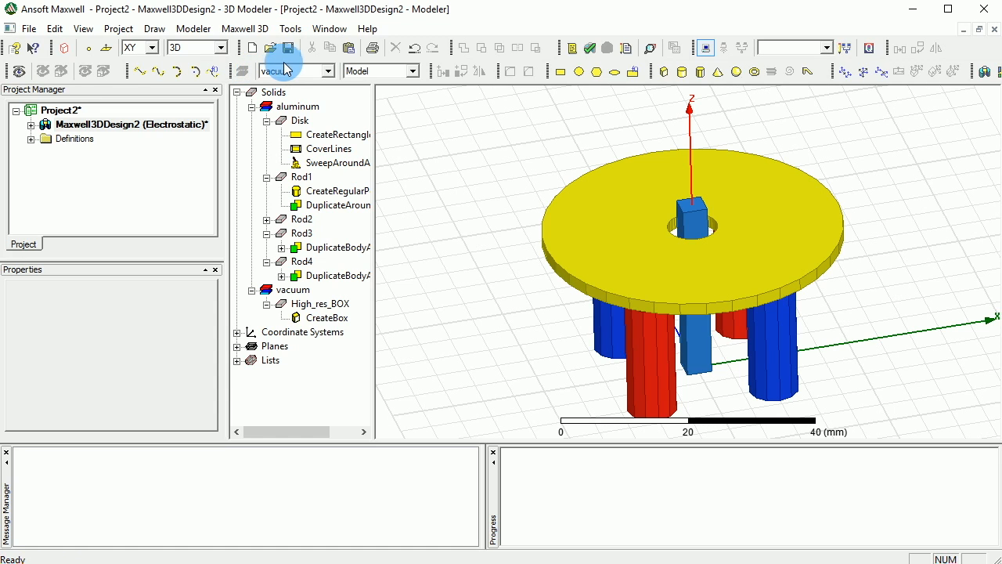
mouse_move(346, 47)
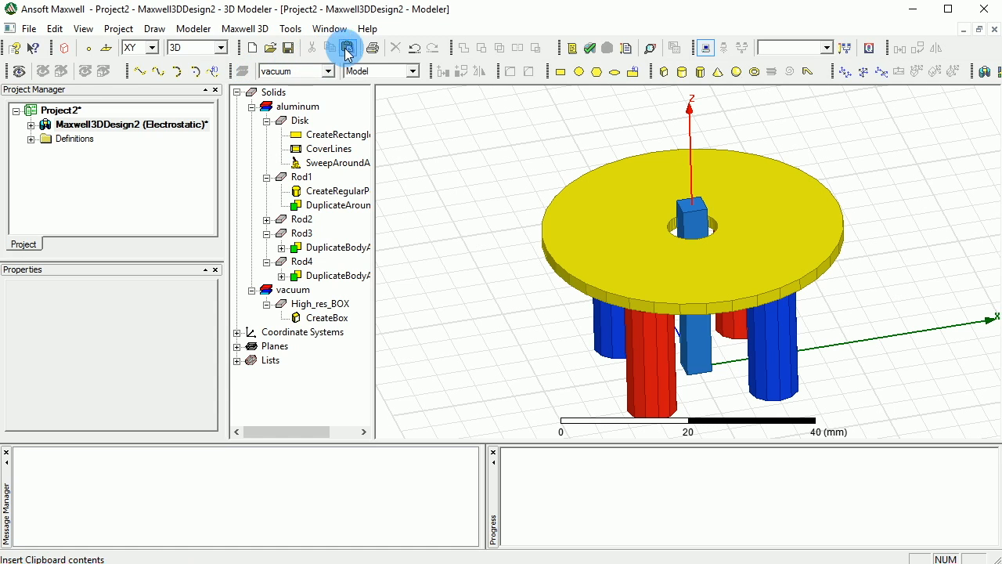
mouse_move(706, 72)
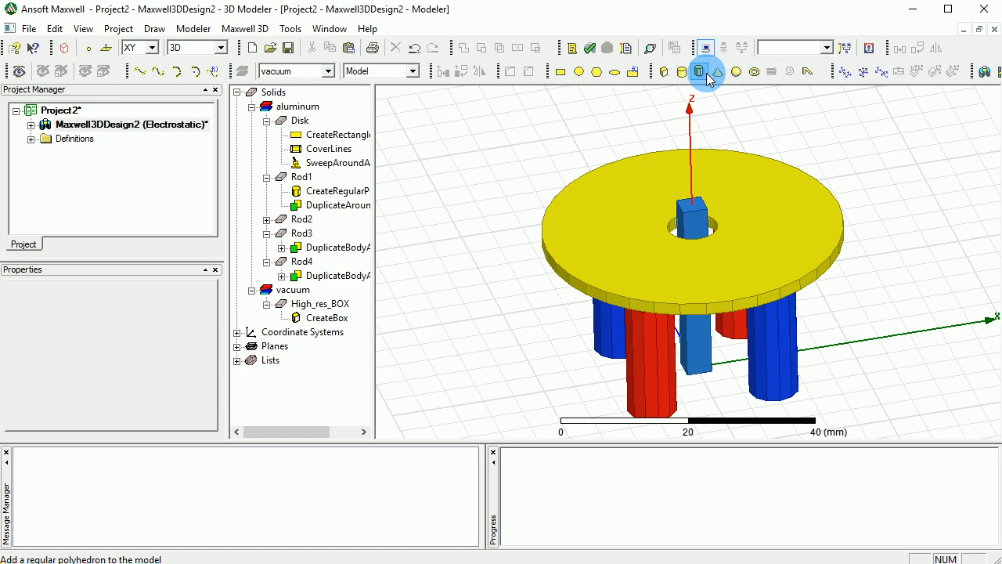
mouse_move(704, 72)
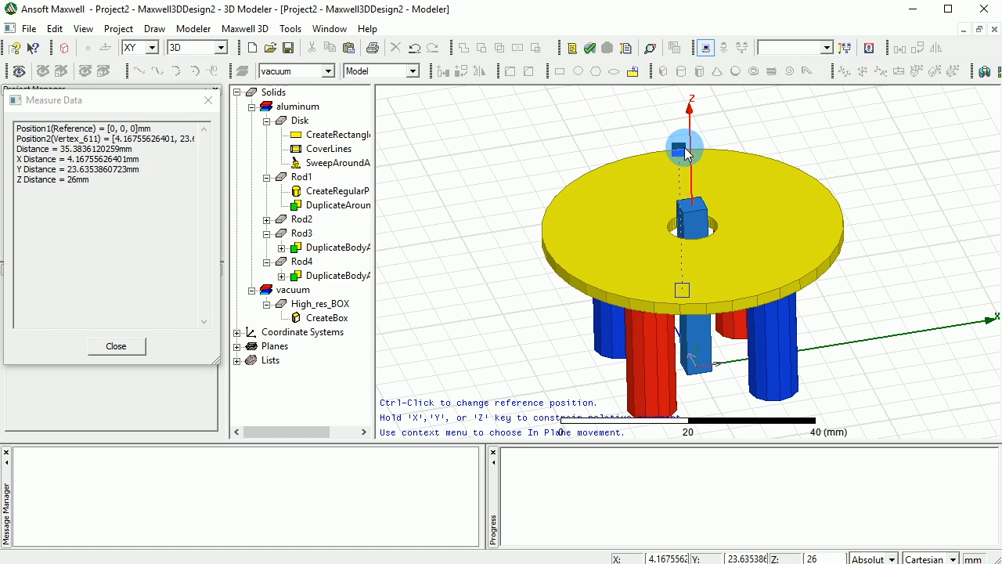
left_click(685, 149)
type("0")
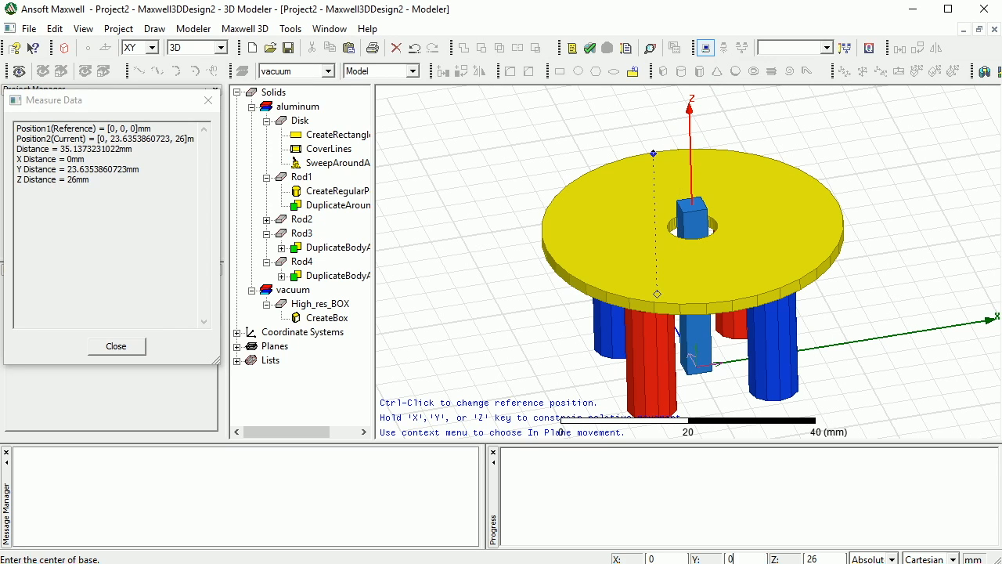
left_click(686, 147)
type("24")
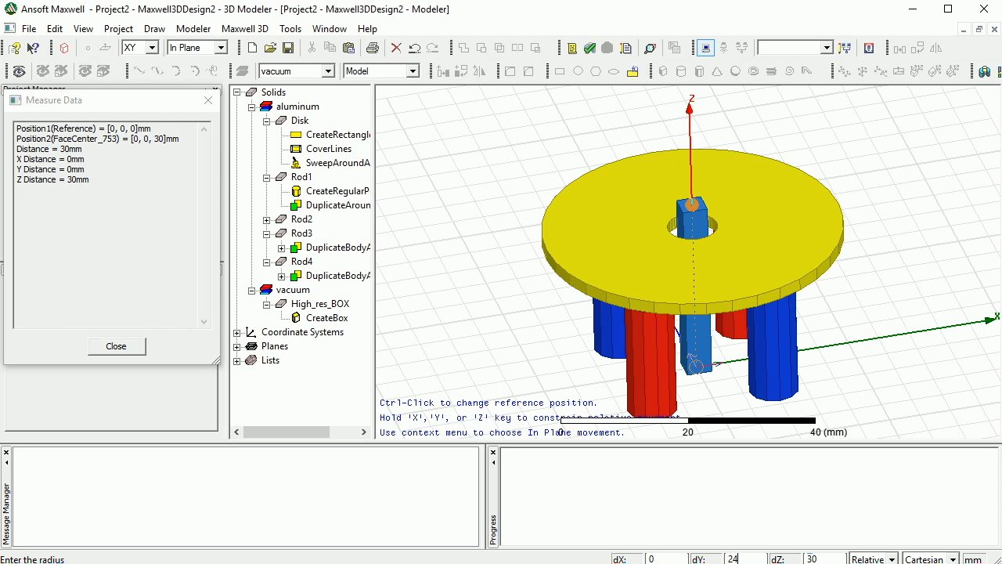
mouse_move(685, 147)
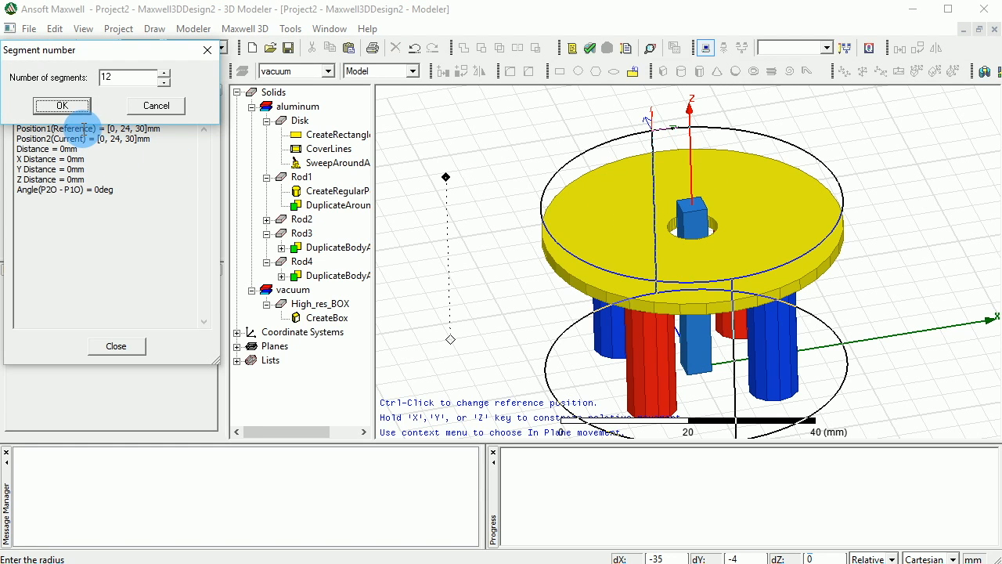
Step: Raise the polyhedron's segment count so the 24 mm radius, 30 mm tall region approximates a cylinder
left_click(164, 74)
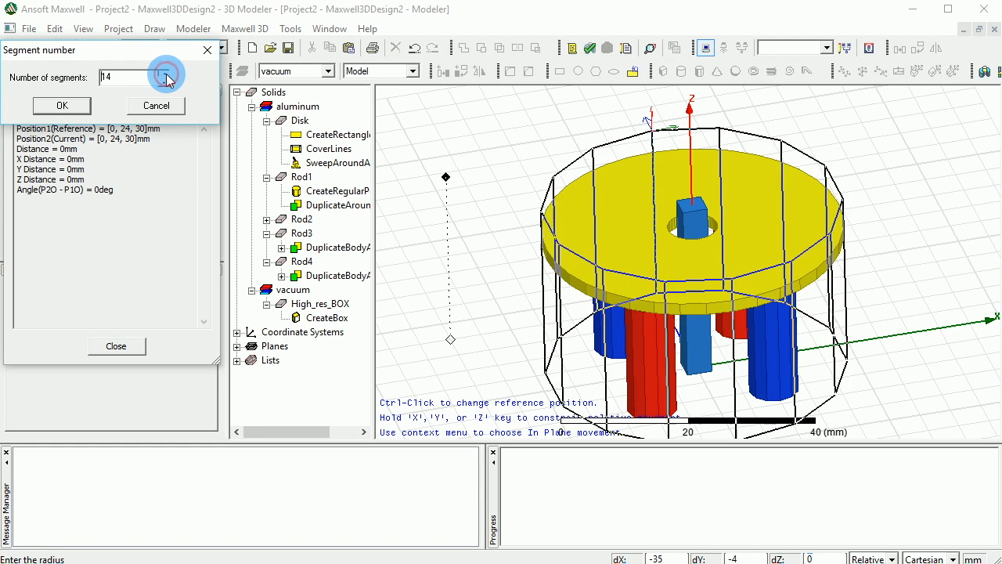
left_click(166, 72)
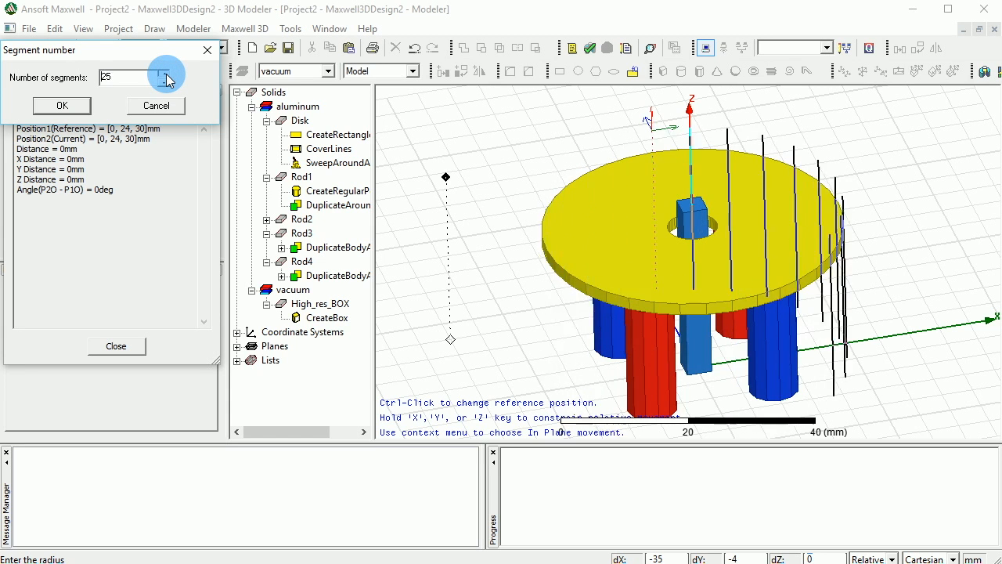
left_click(166, 70)
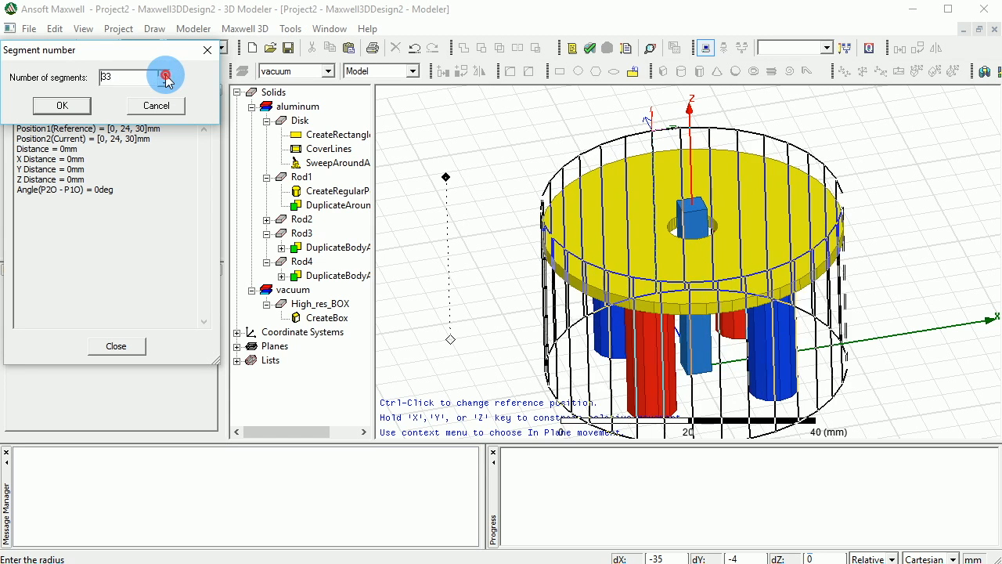
left_click(166, 81)
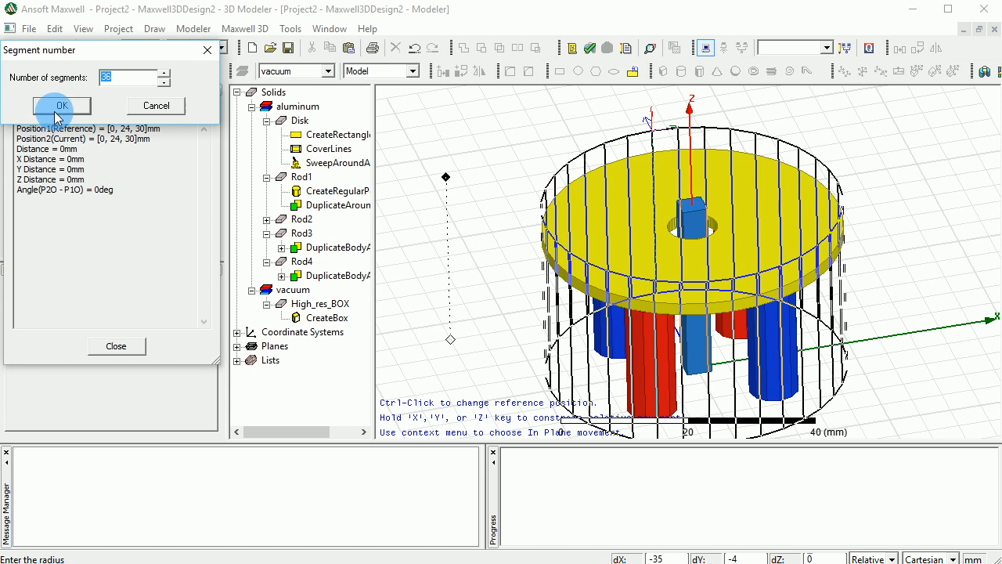
Step: Confirm the side count, name the polyhedron Region and set its transparency to 0.9
left_click(61, 106)
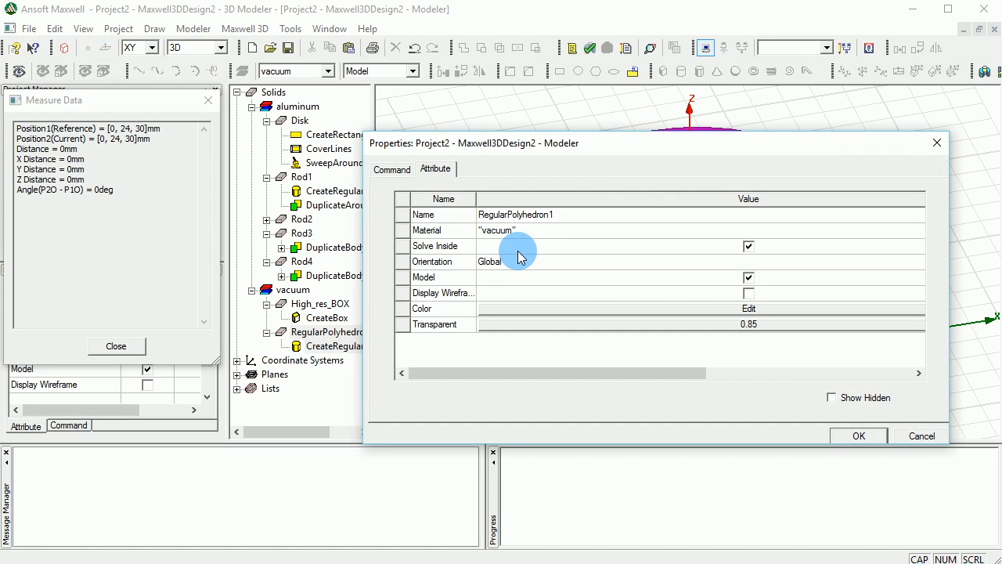
double_click(513, 213)
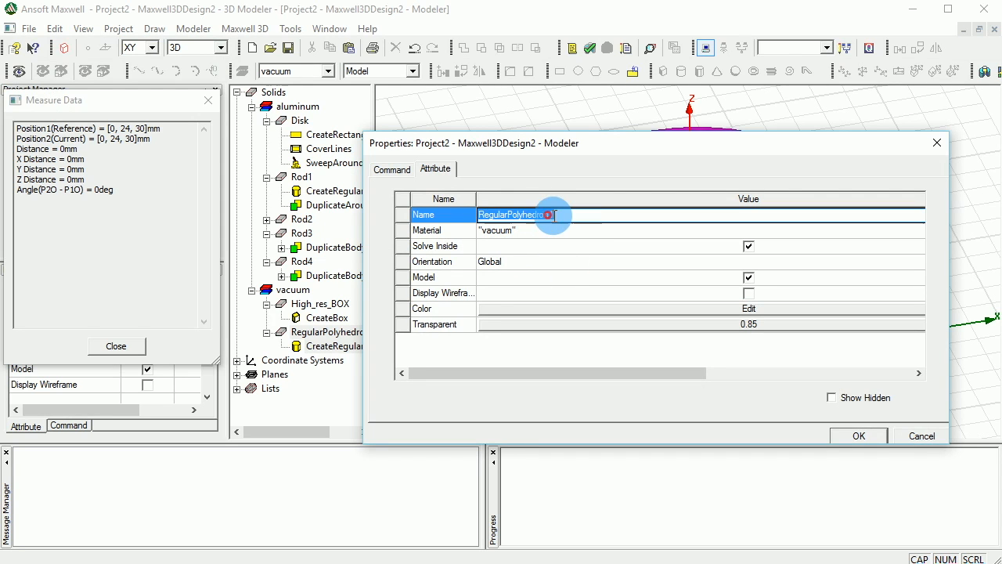
type("Region")
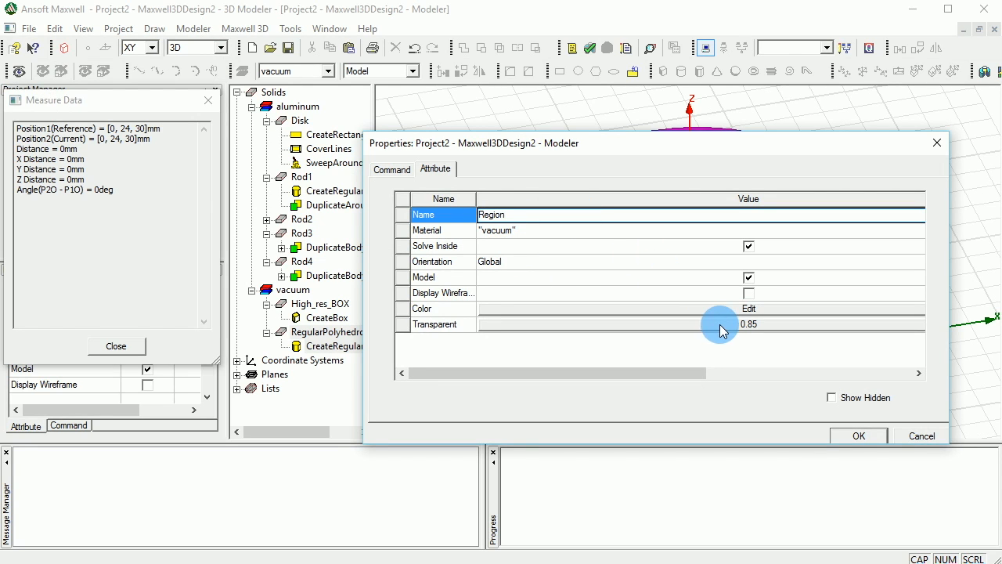
left_click(749, 322)
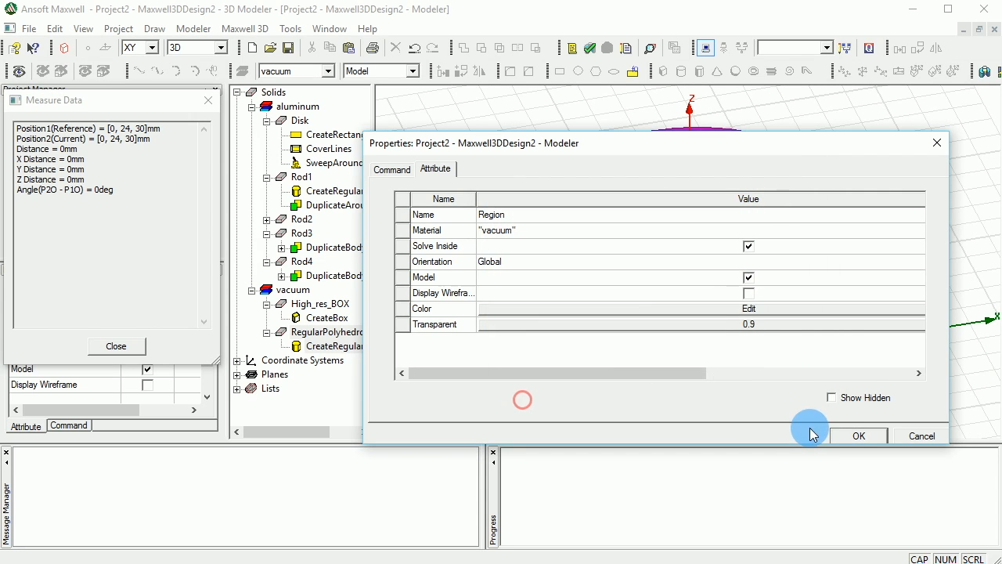
left_click(858, 435)
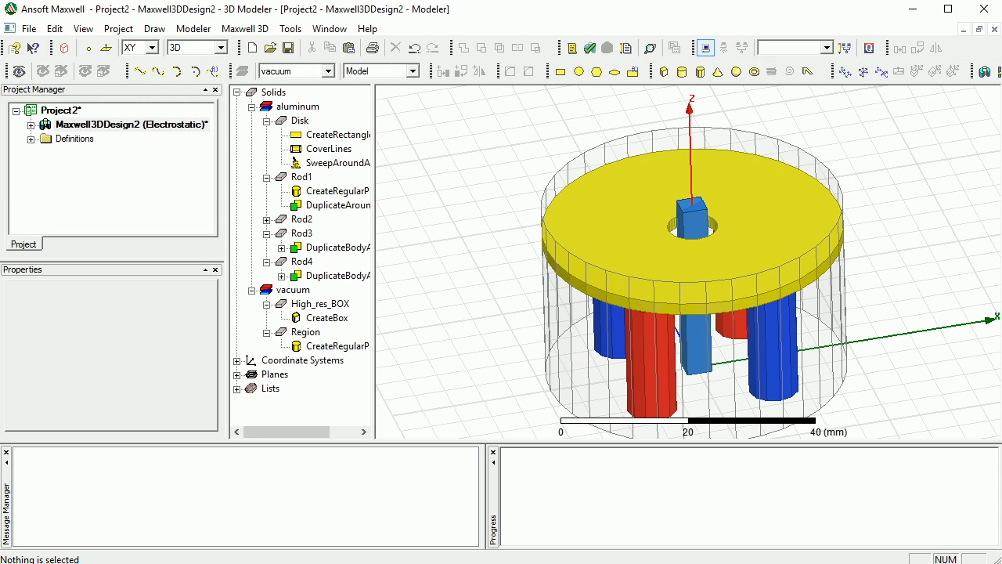
mouse_move(843, 150)
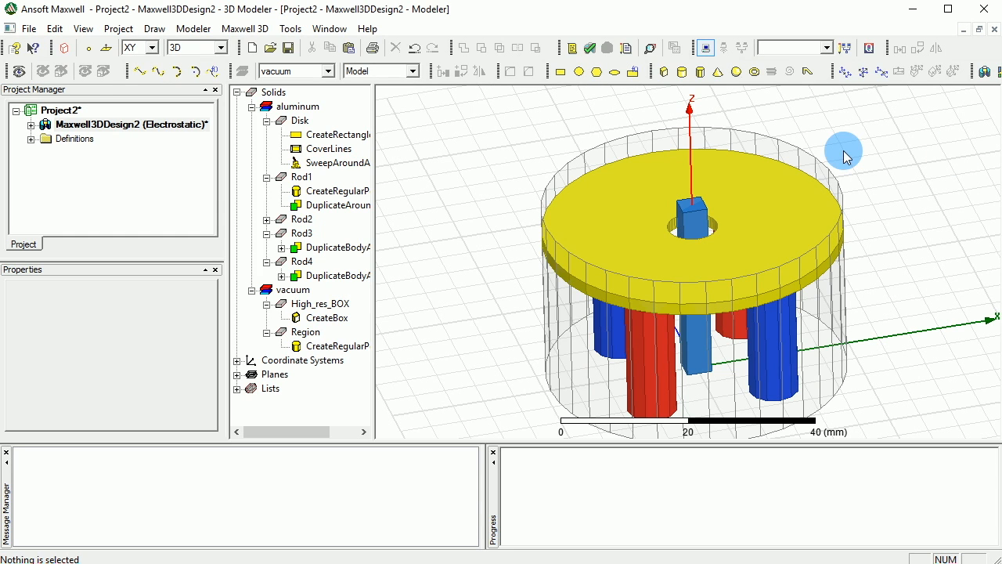